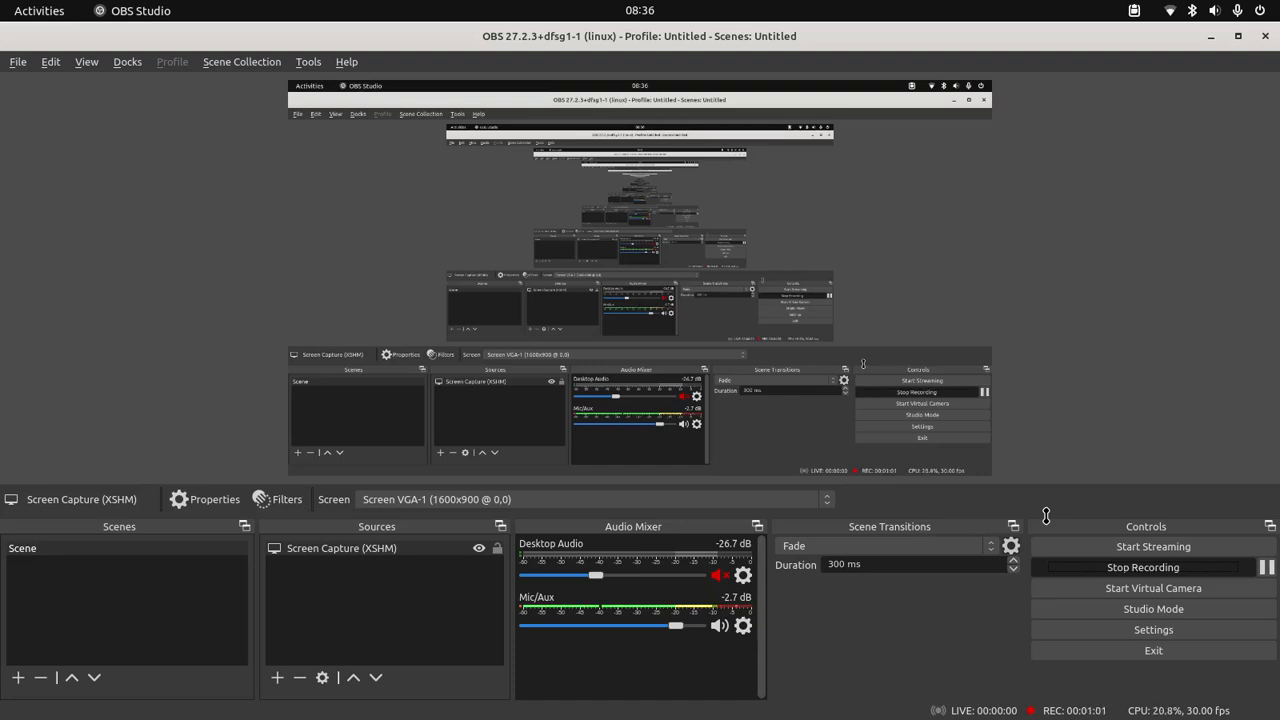
pyautogui.moveTo(948, 308)
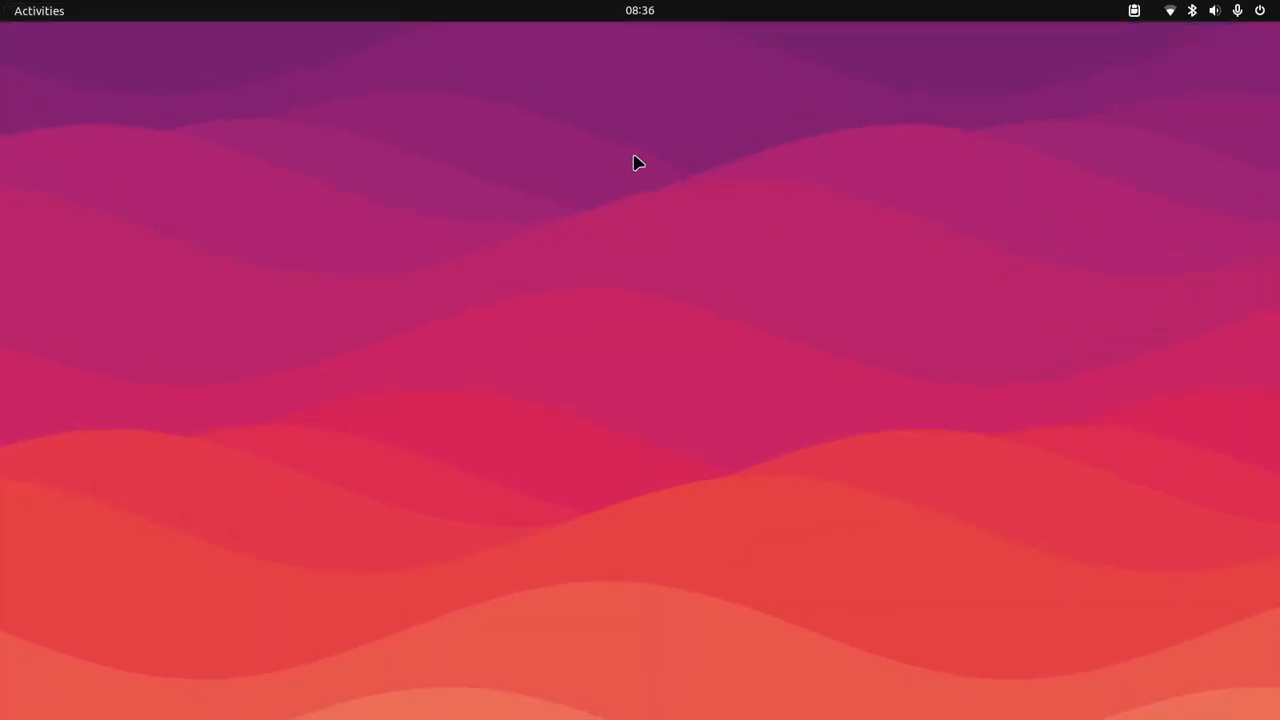
# Step: Launch GParted from the overview and respond to its root authentication prompt
pyautogui.write('gnl')
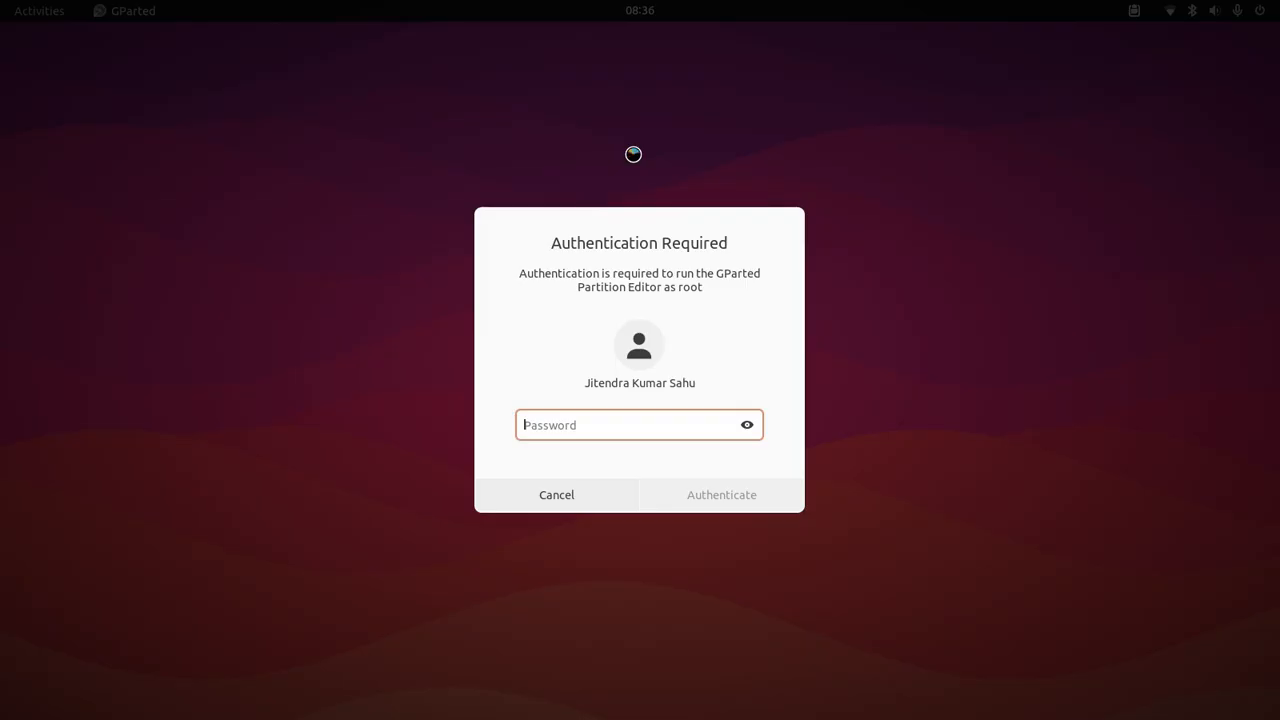
pyautogui.write('••')
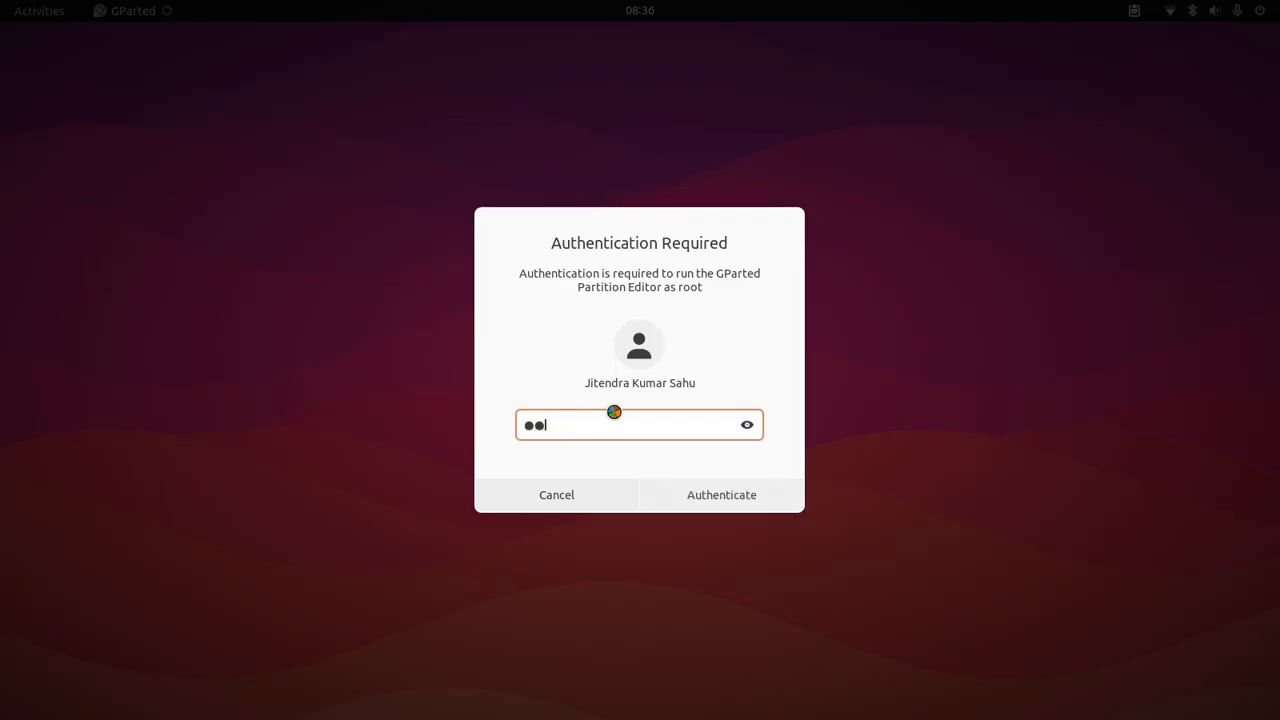
pyautogui.click(720, 494)
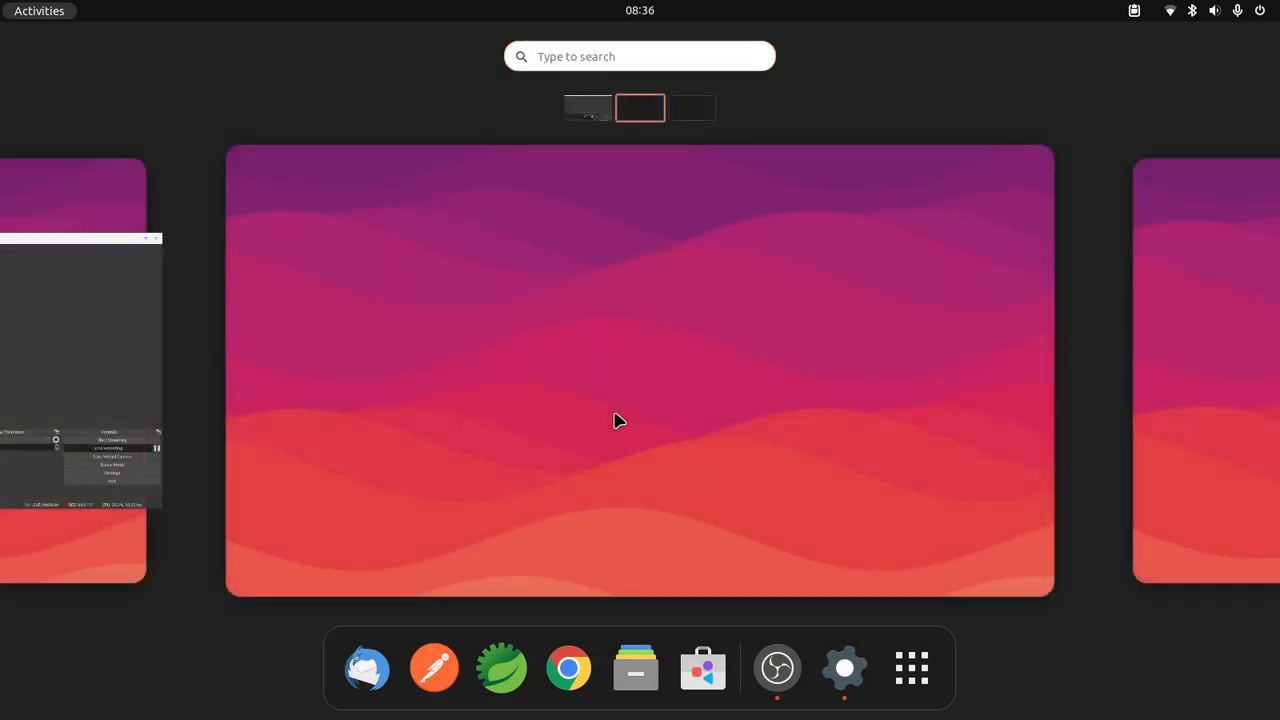
# Step: Find Terminal in the Activities search with 'tel' and launch it
pyautogui.write('tel')
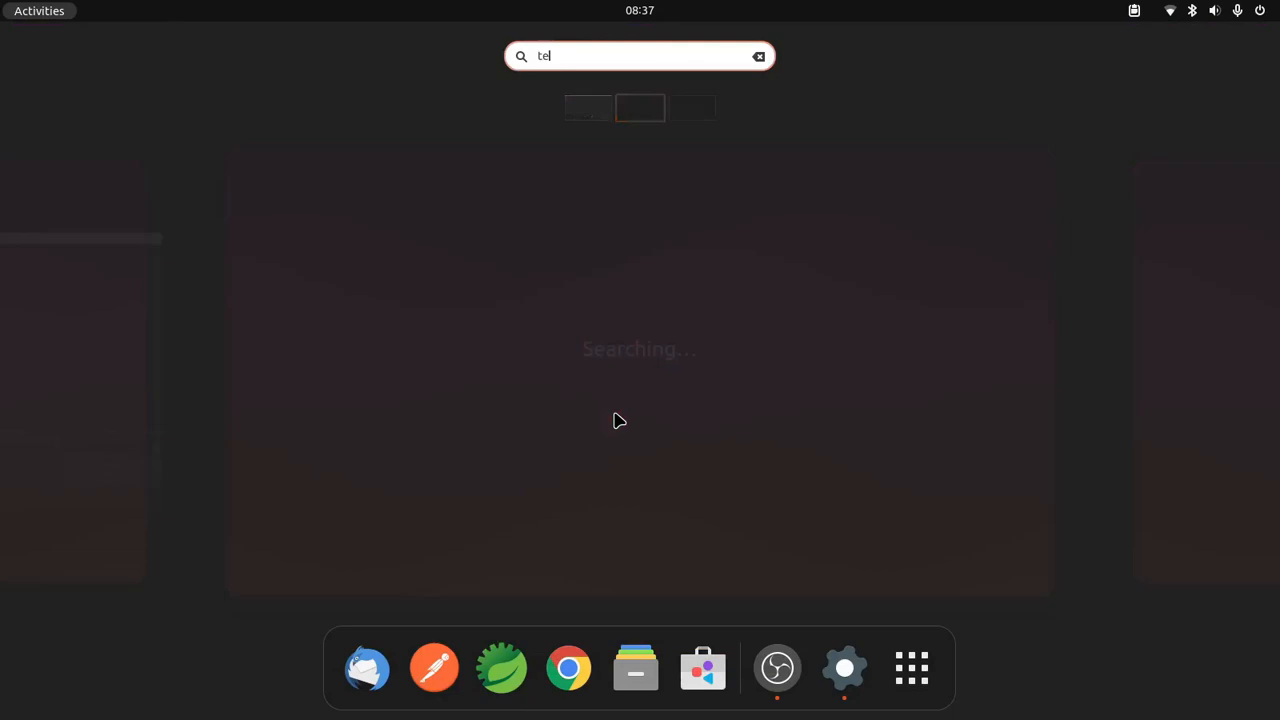
pyautogui.press('Return')
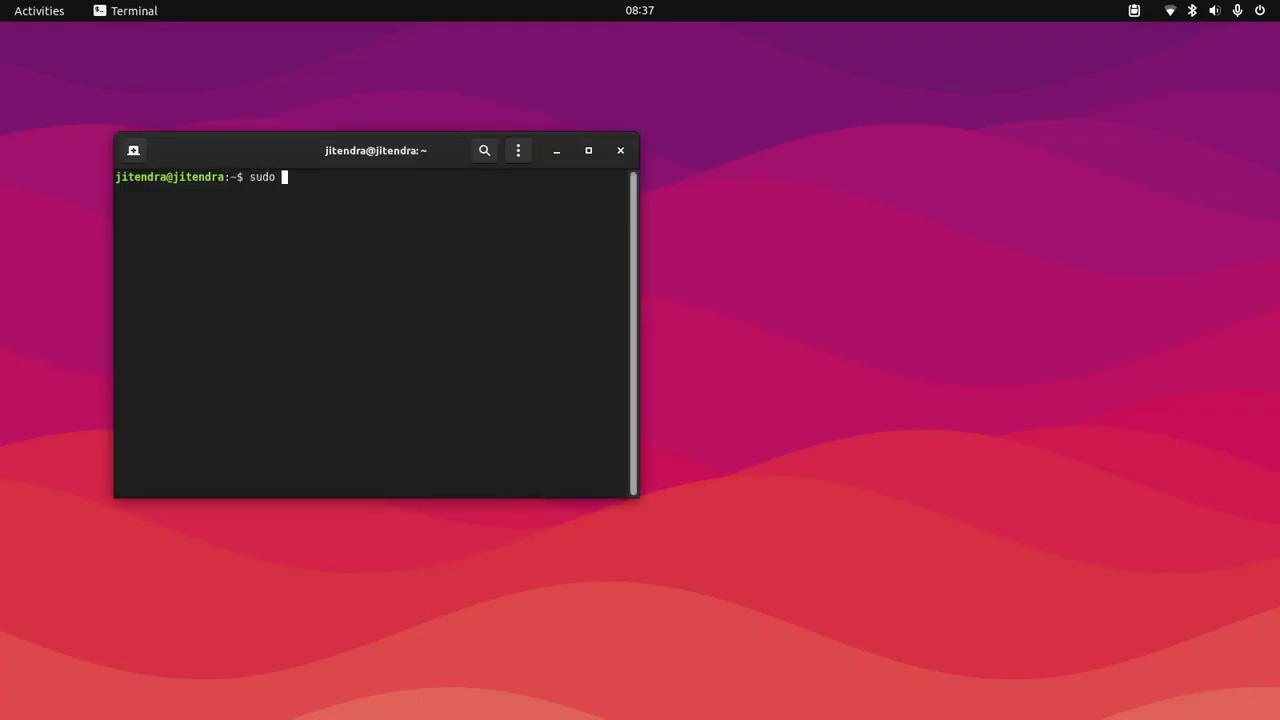
# Step: Run 'sudo apt install gparted' and supply the sudo password
pyautogui.write('apt install')
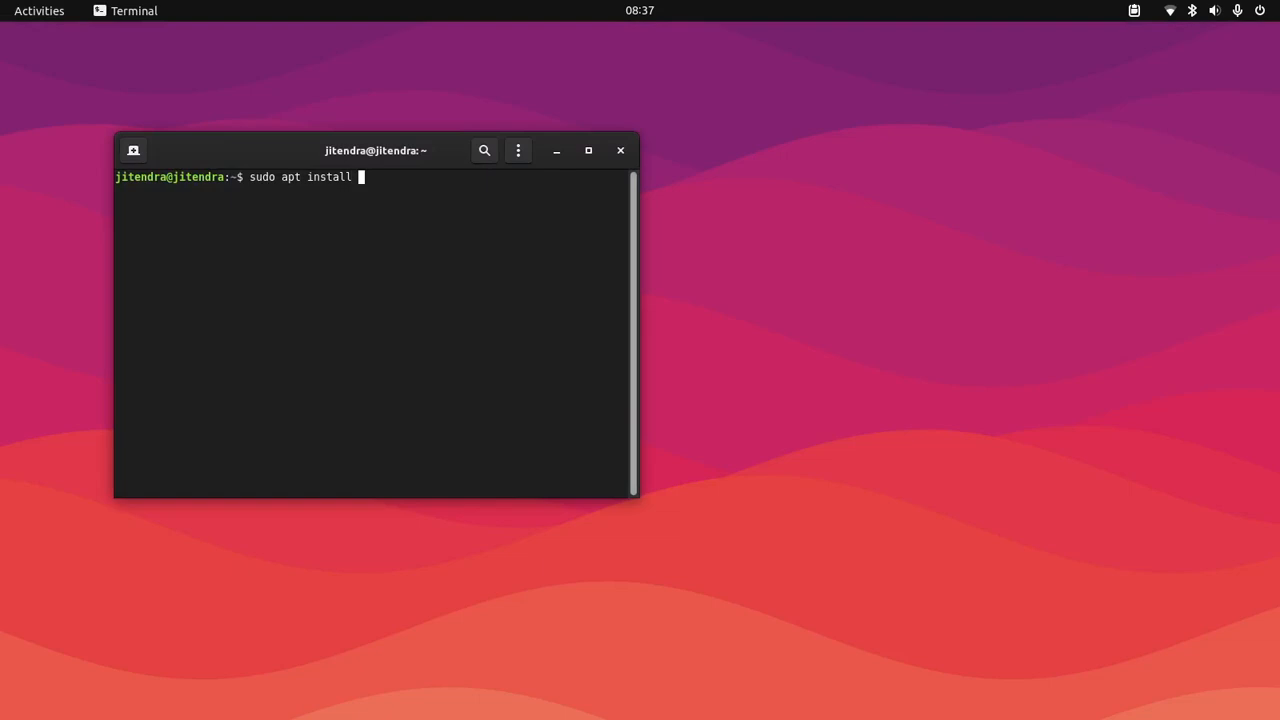
pyautogui.write('gpar')
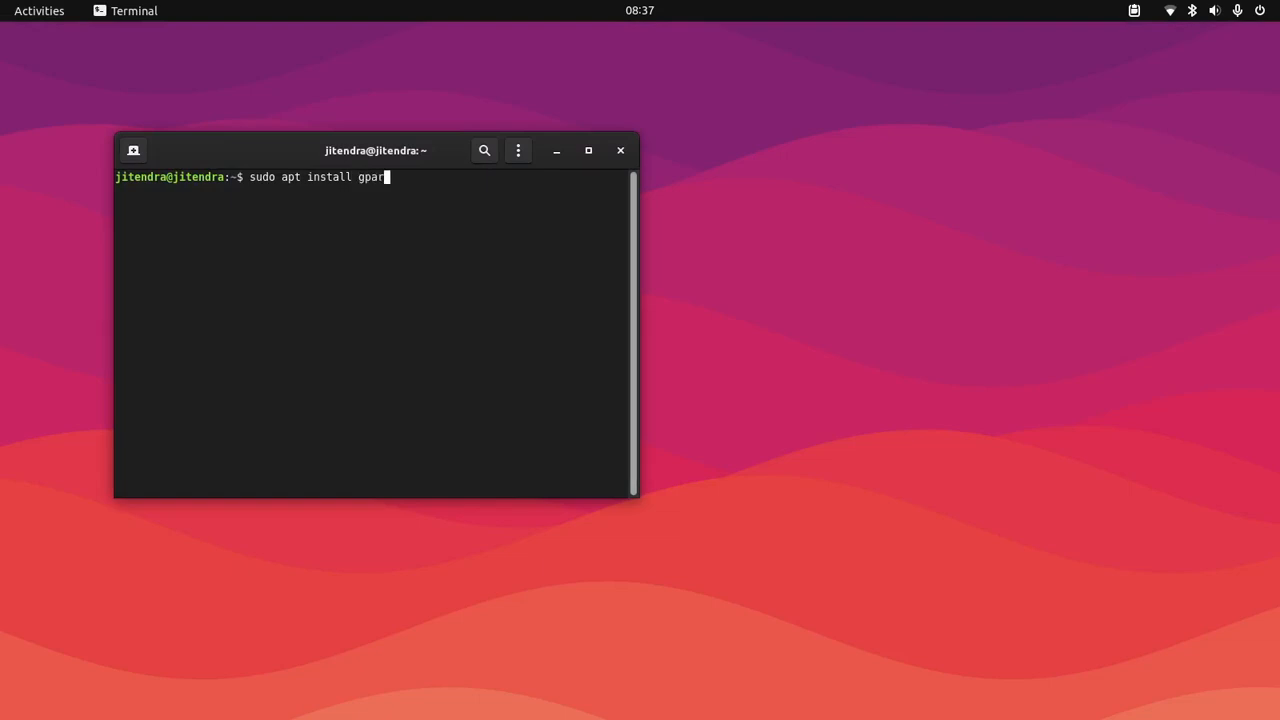
pyautogui.write('ted')
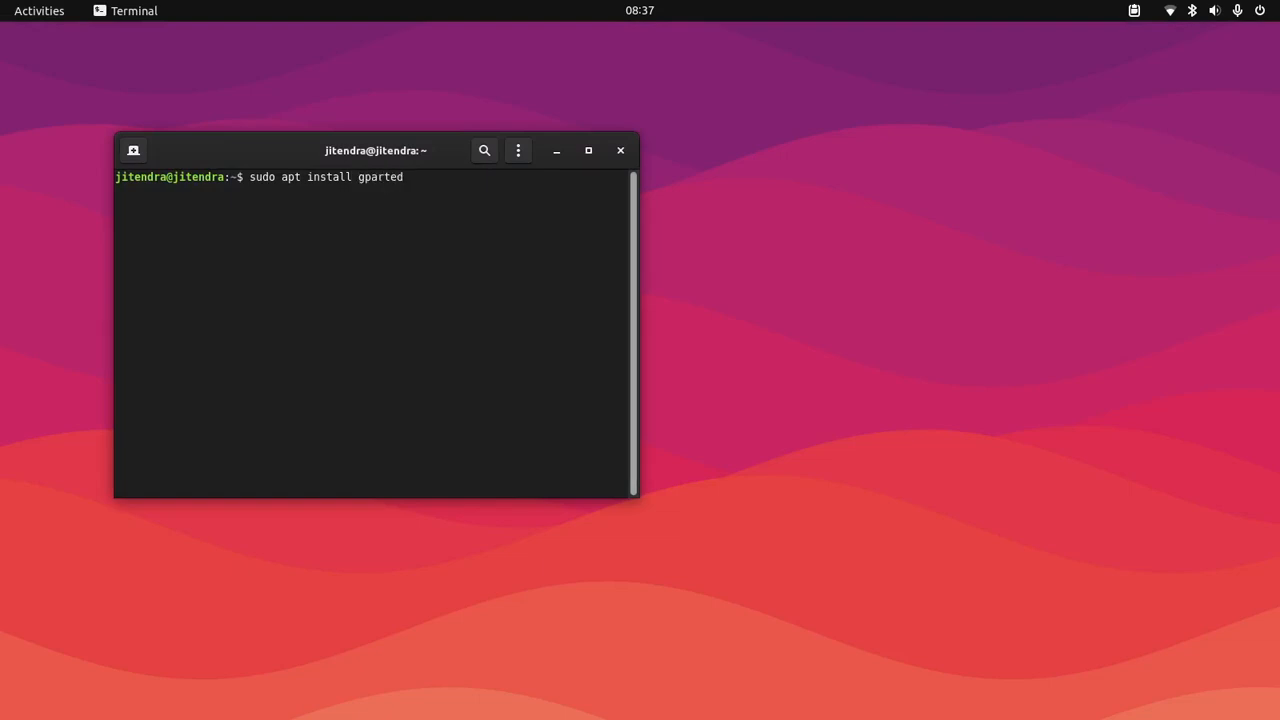
pyautogui.press('Return')
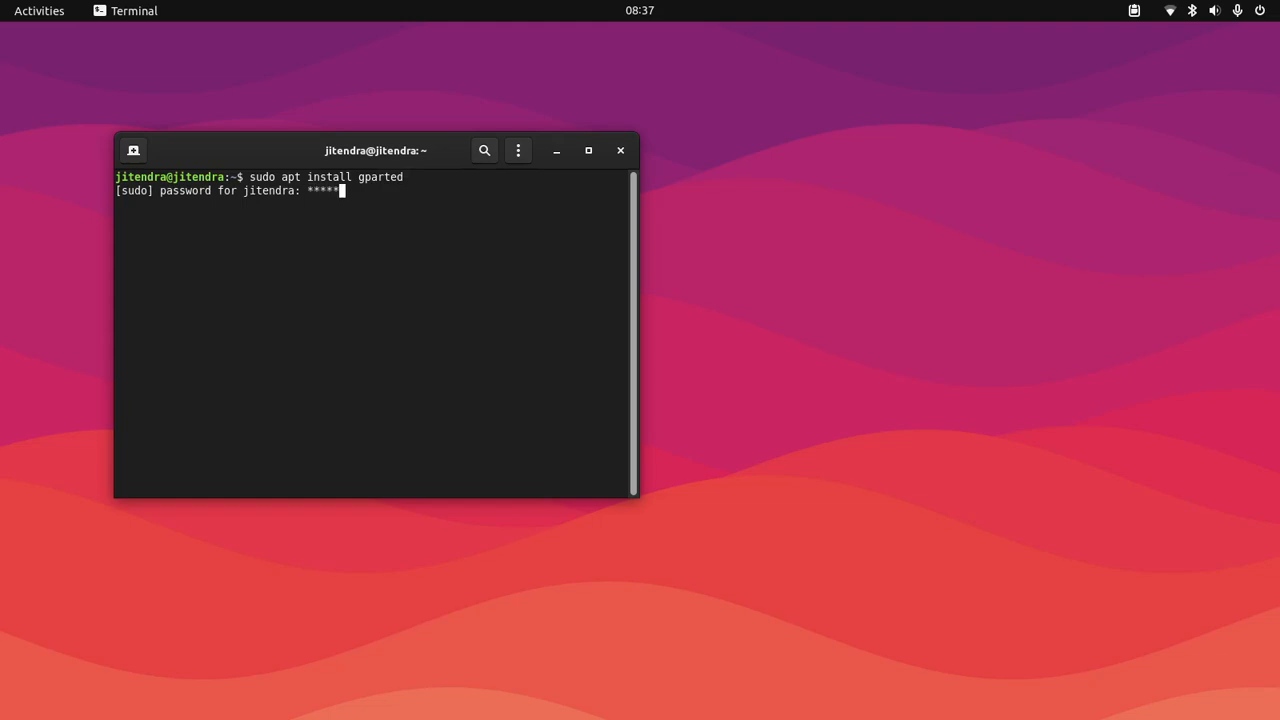
pyautogui.press('BackSpace')
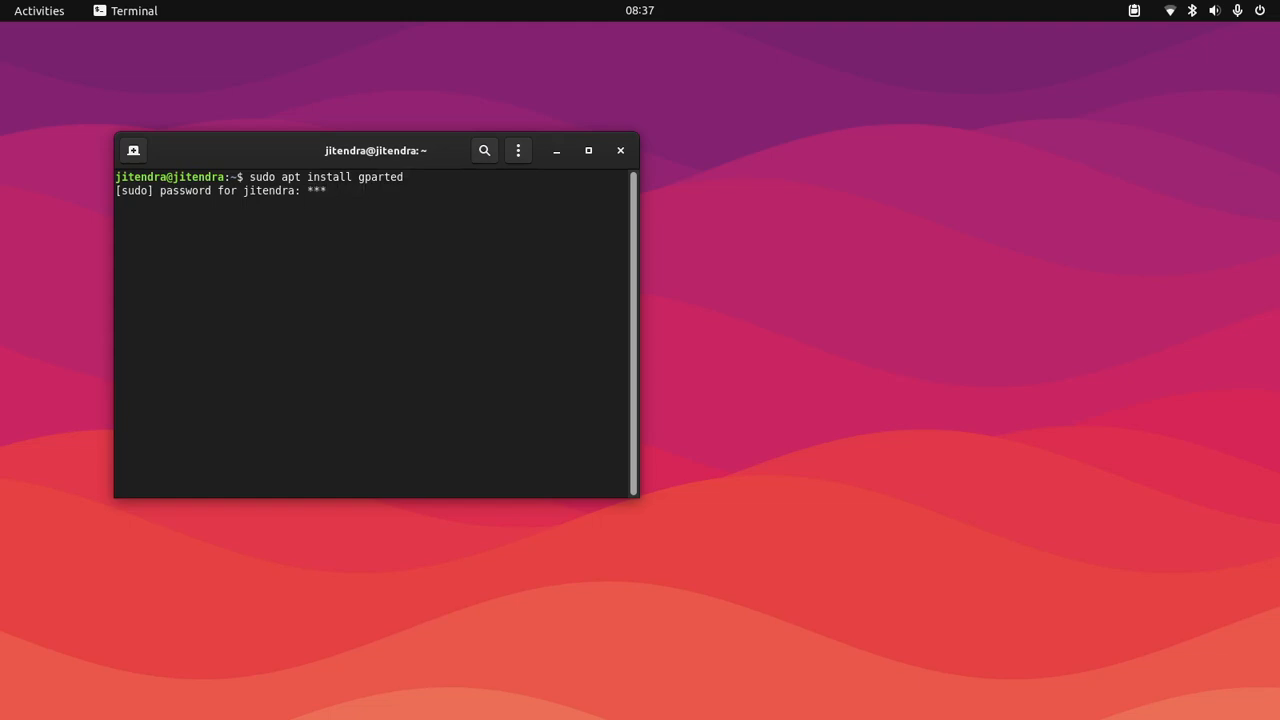
pyautogui.press('Return')
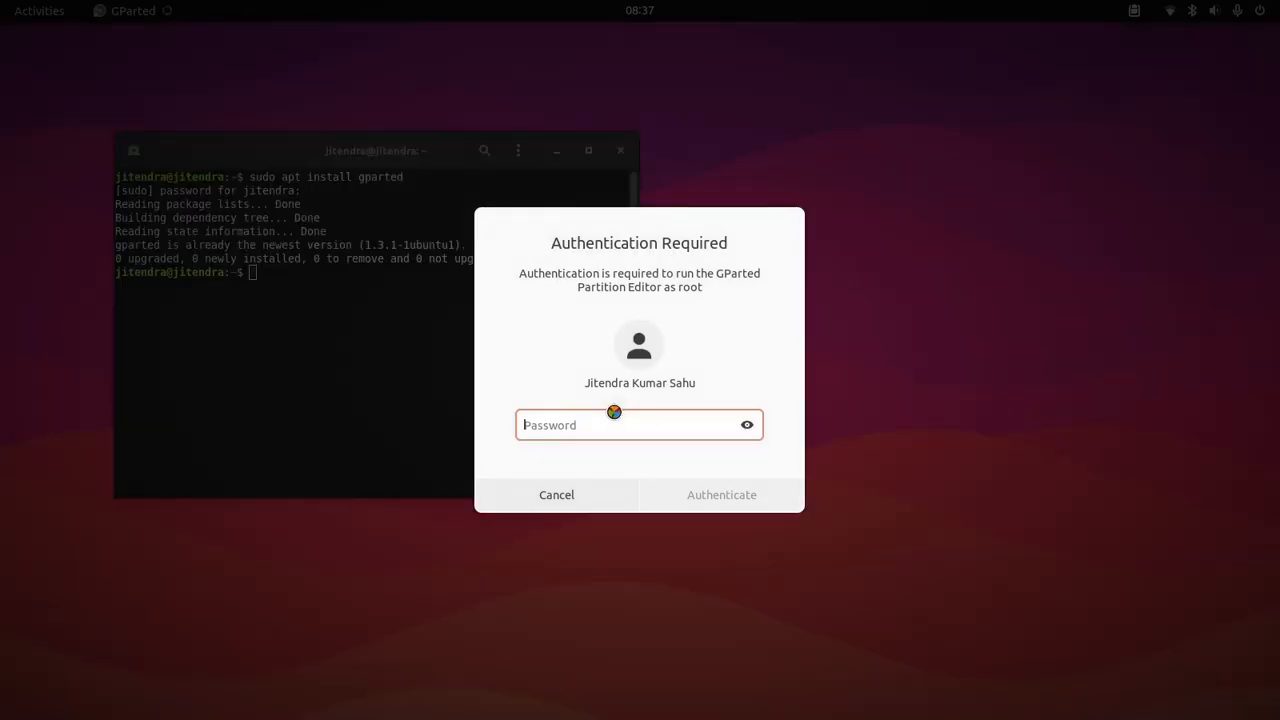
# Step: Enter the root password and authenticate so GParted shows /dev/sda's partitions
pyautogui.write('••')
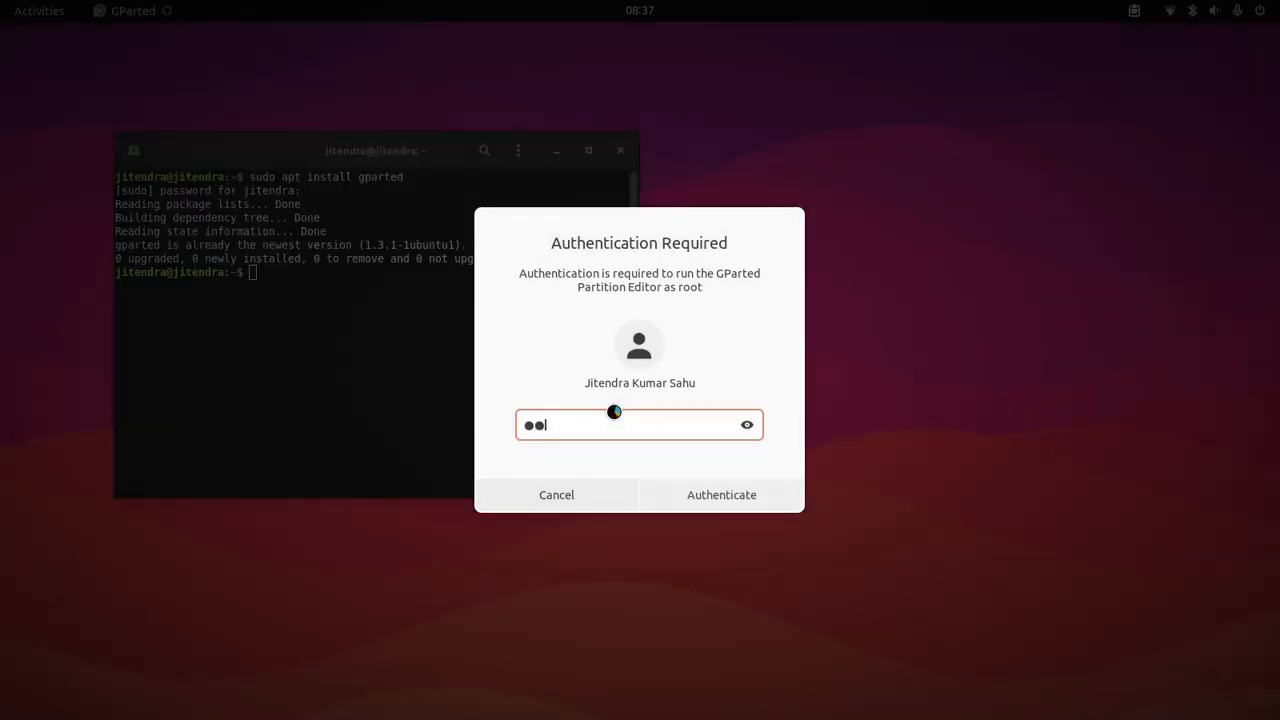
pyautogui.write('password')
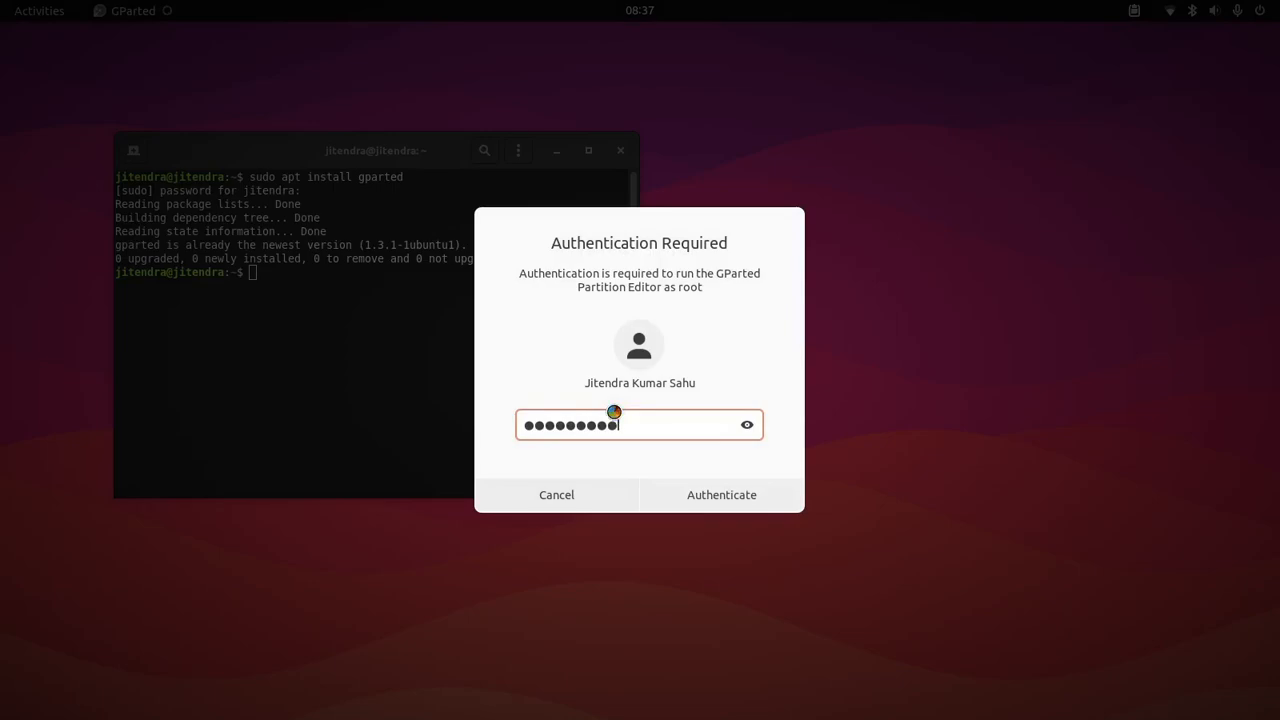
pyautogui.click(720, 494)
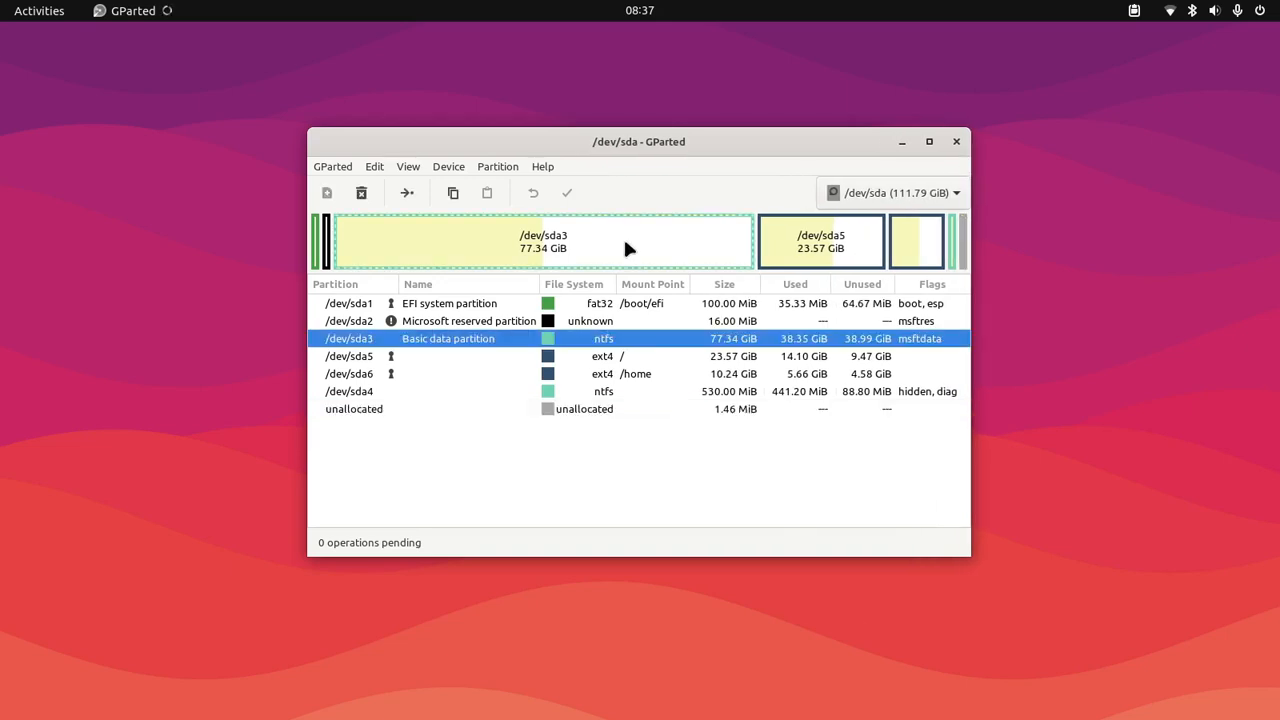
pyautogui.moveTo(620, 244)
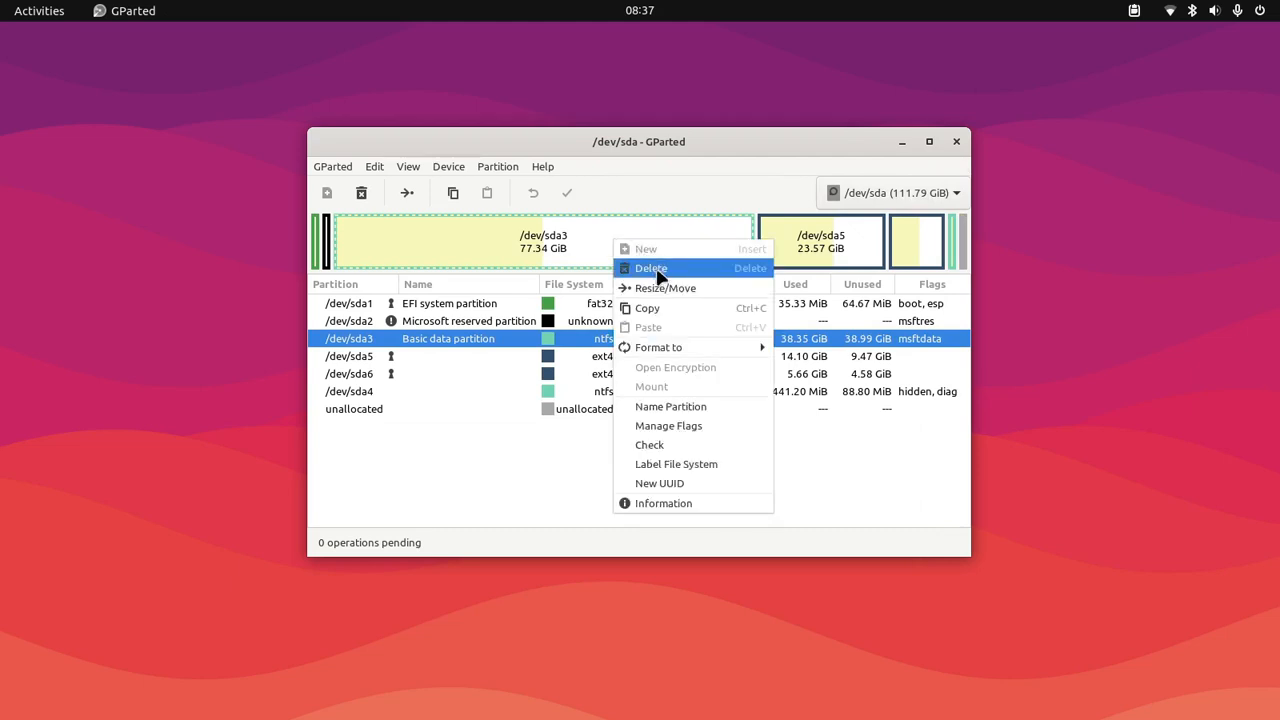
pyautogui.moveTo(664, 288)
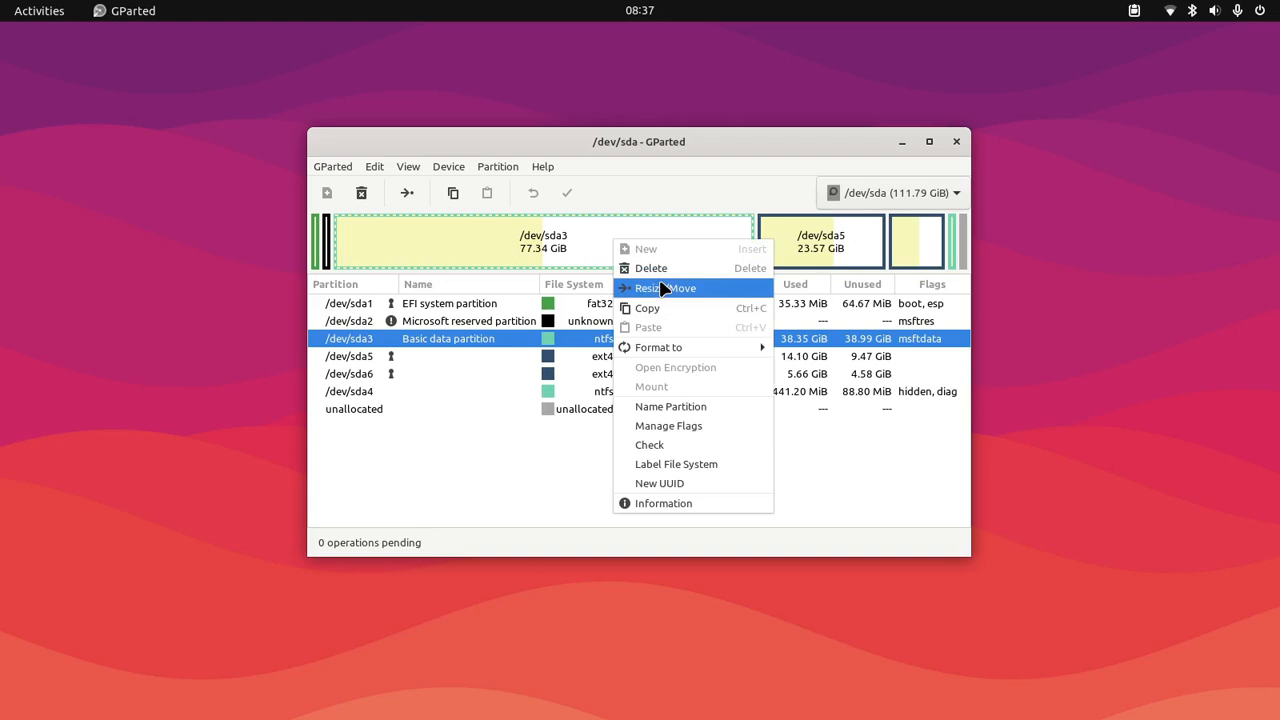
# Step: Set /dev/sda3's new size to 68301 MiB leaving 10900 MiB free following it
pyautogui.click(668, 288)
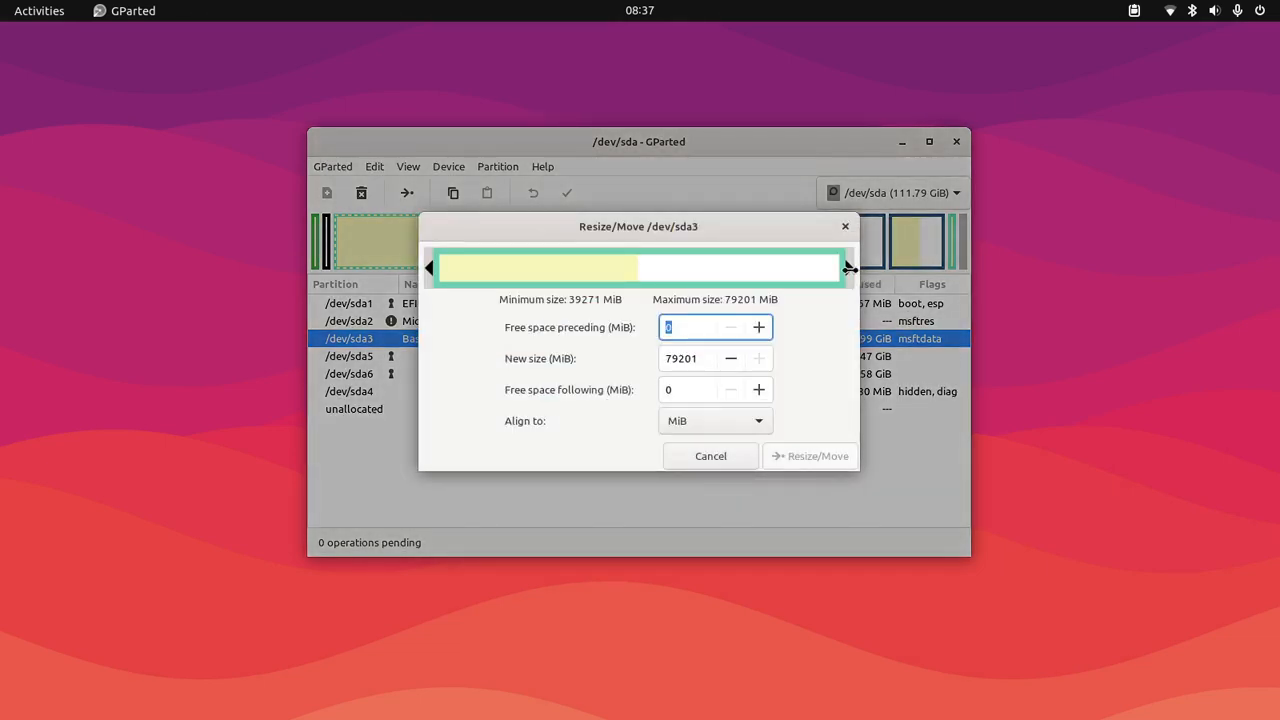
pyautogui.moveTo(686, 390)
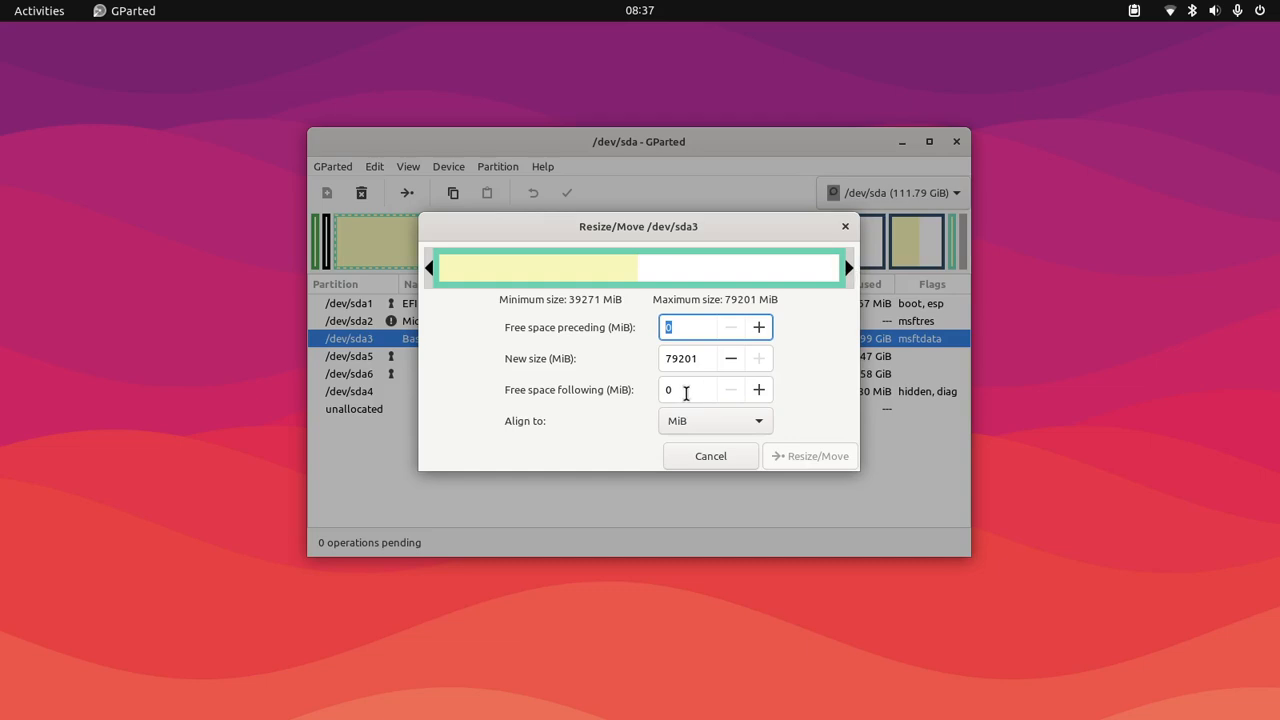
pyautogui.click(690, 388)
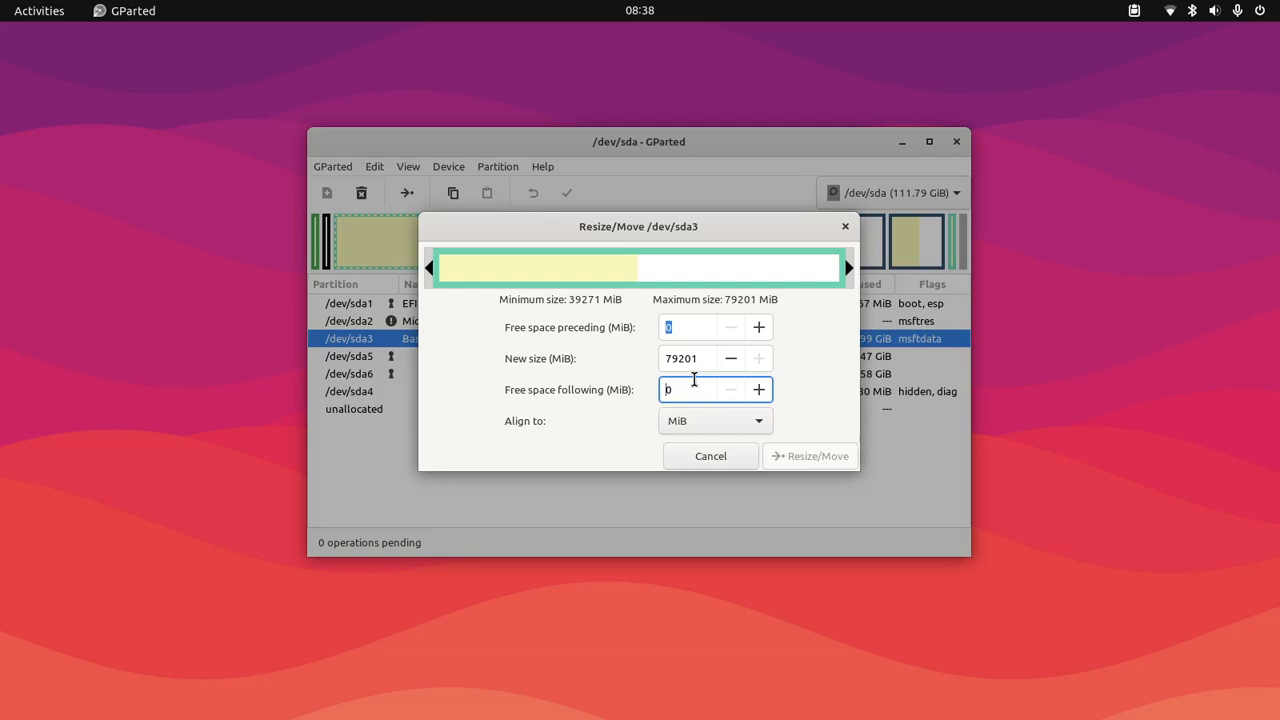
pyautogui.write('1000')
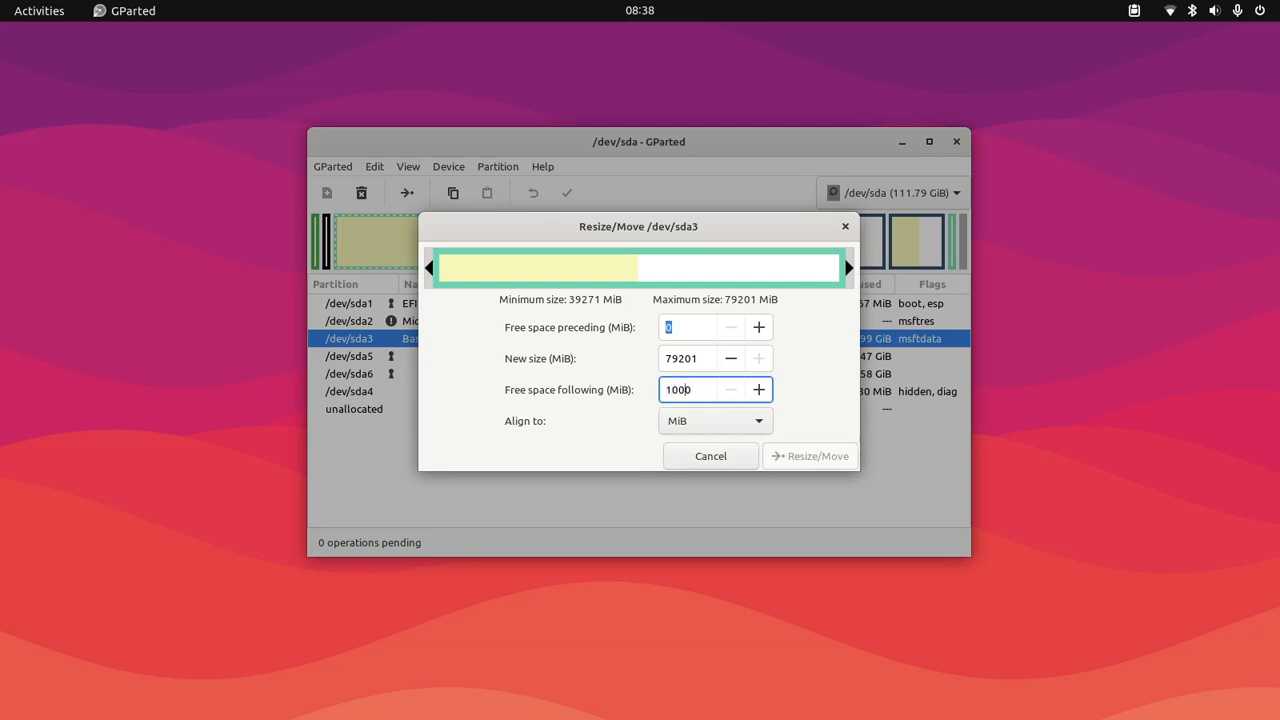
pyautogui.write('0')
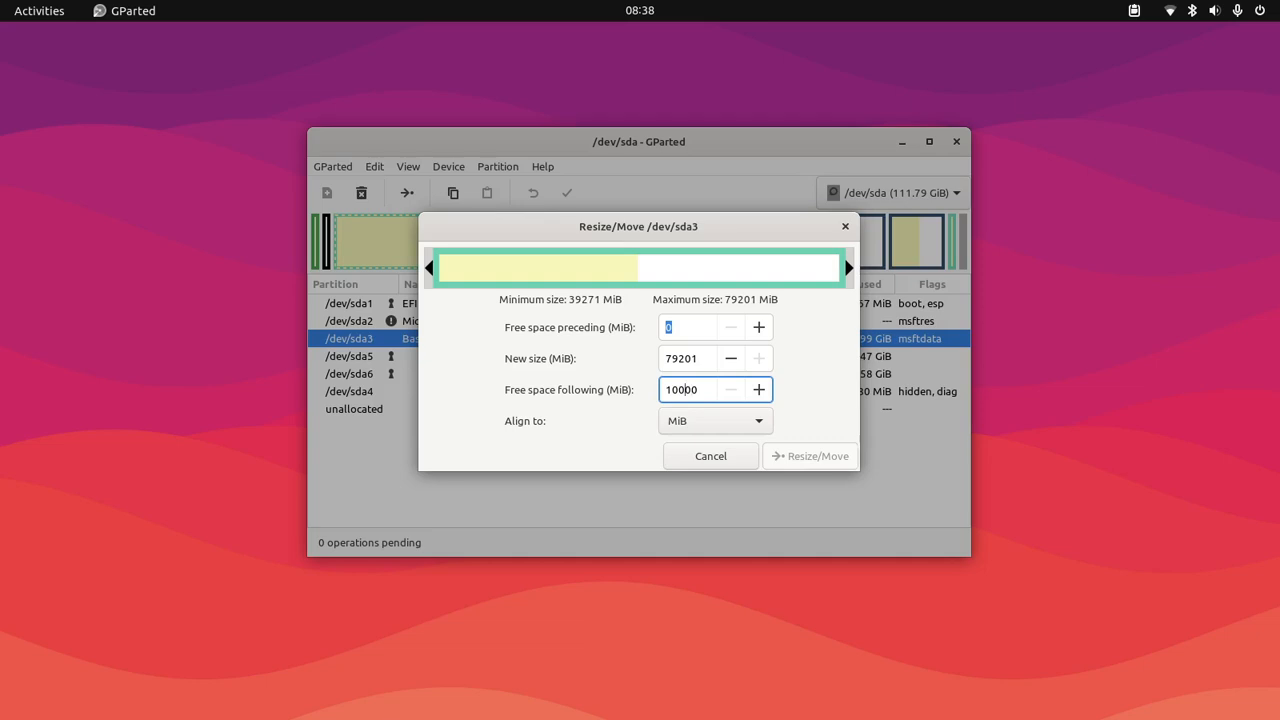
pyautogui.press('Backspace')
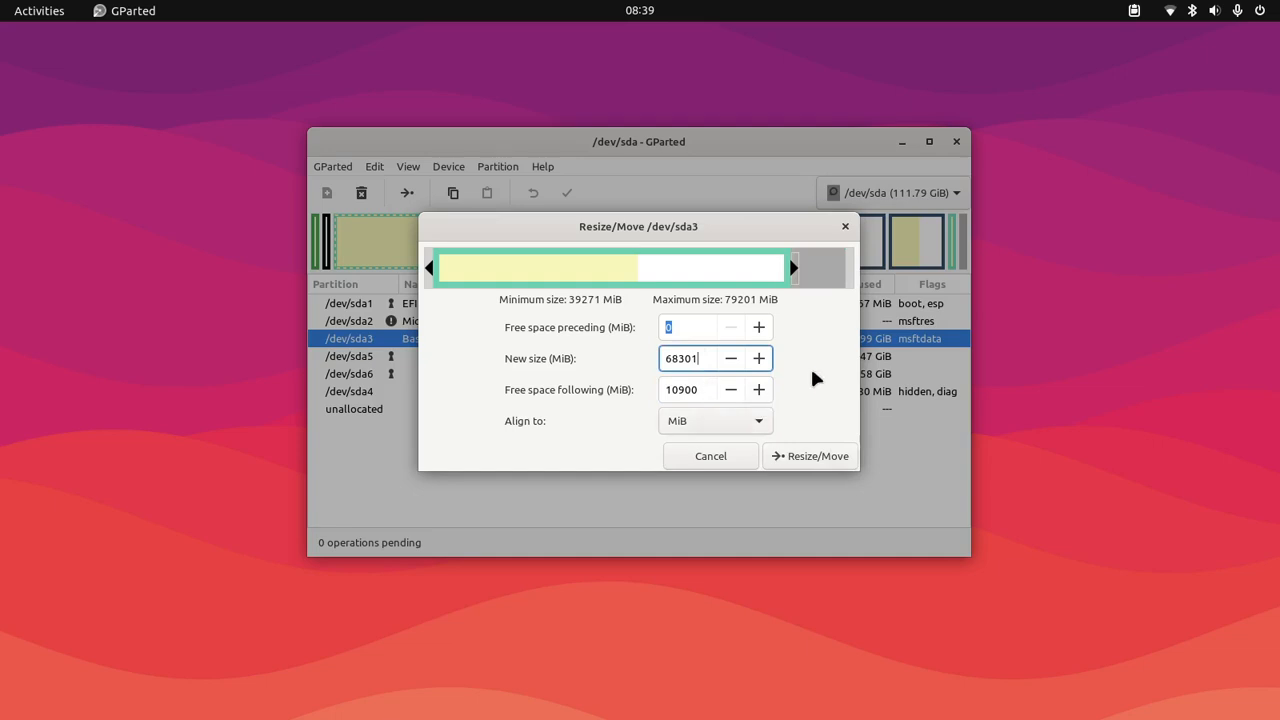
pyautogui.moveTo(832, 280)
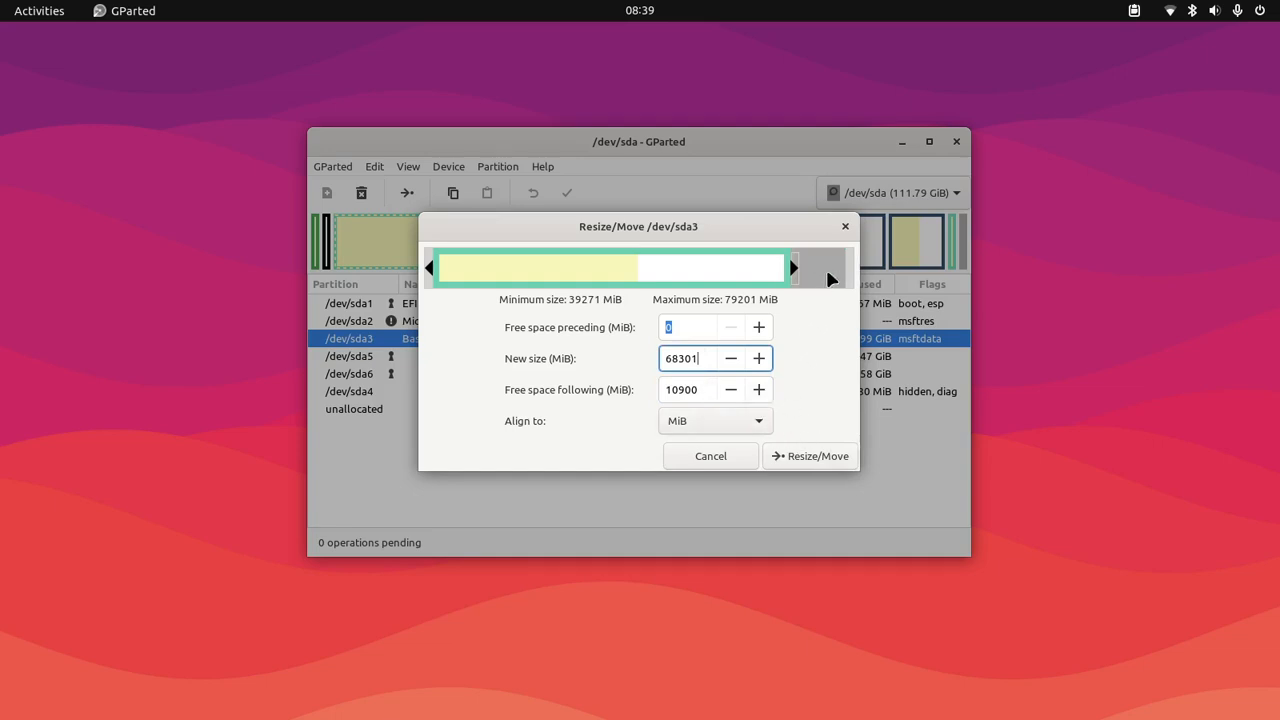
# Step: Queue the /dev/sda3 shrink and bring up actions for the unallocated space
pyautogui.click(810, 456)
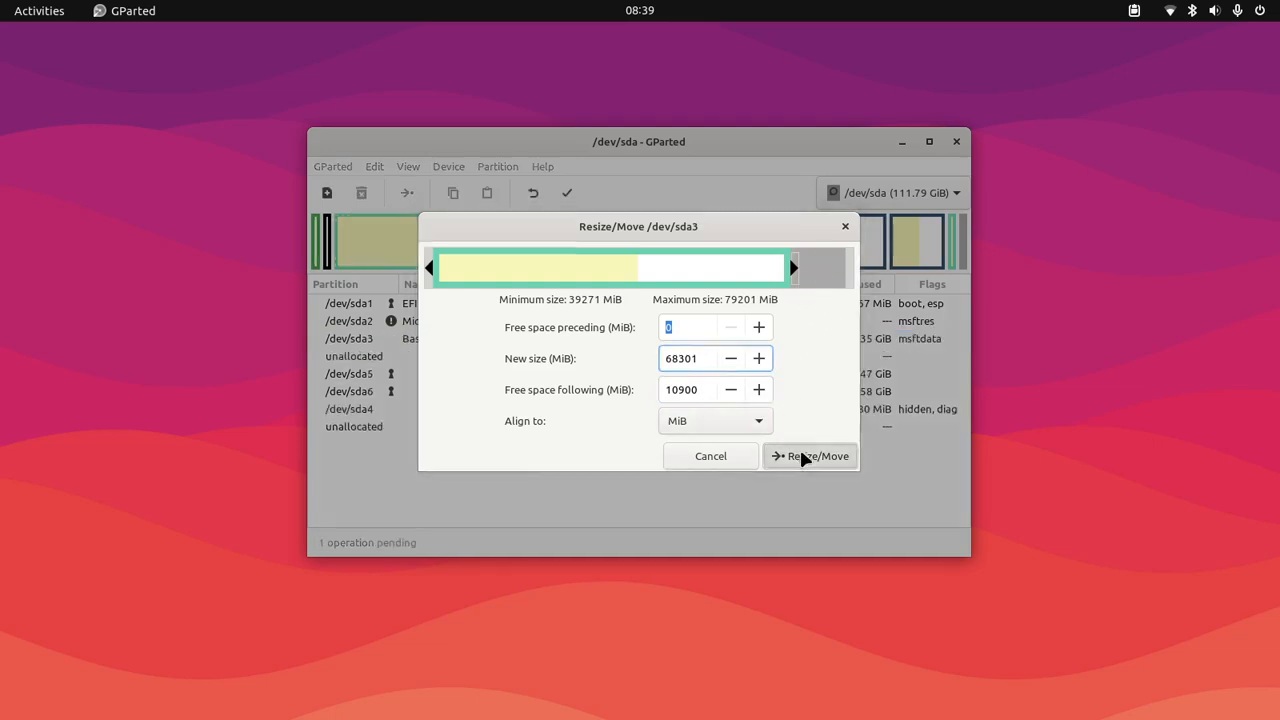
pyautogui.click(808, 456)
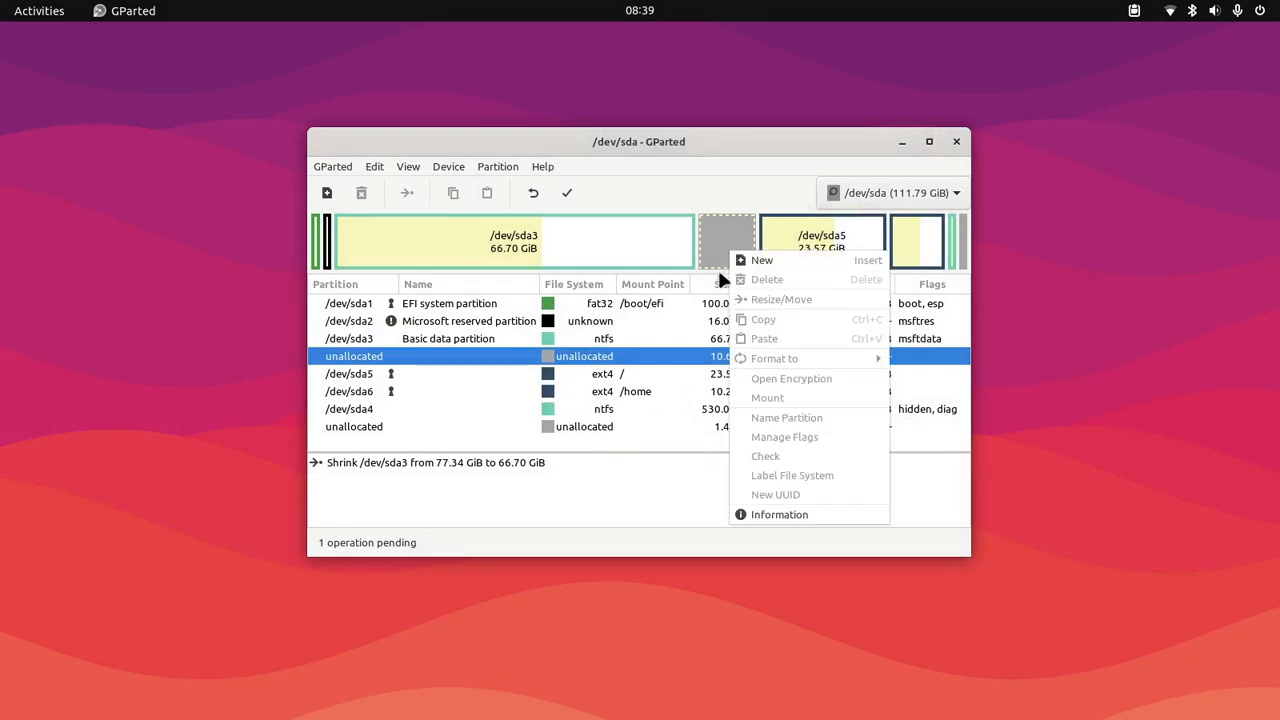
# Step: Create a new primary partition in the free space with file system linux-swap and add it
pyautogui.click(762, 260)
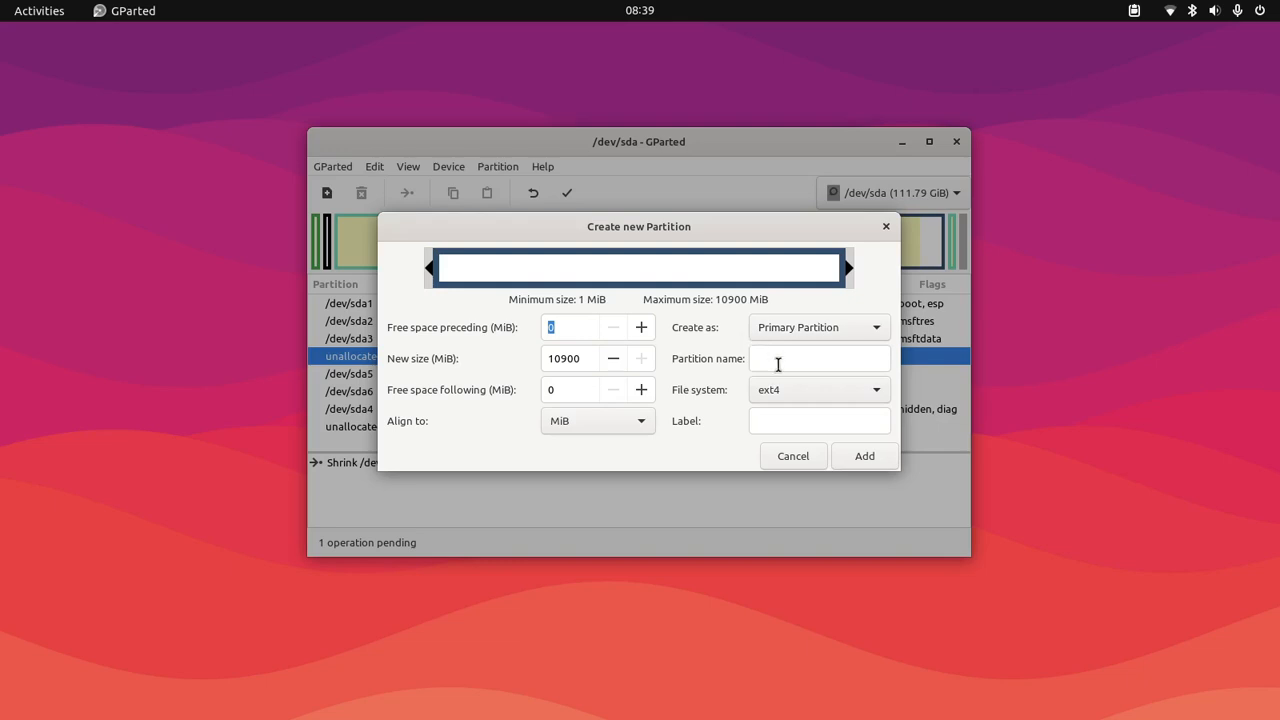
pyautogui.click(818, 390)
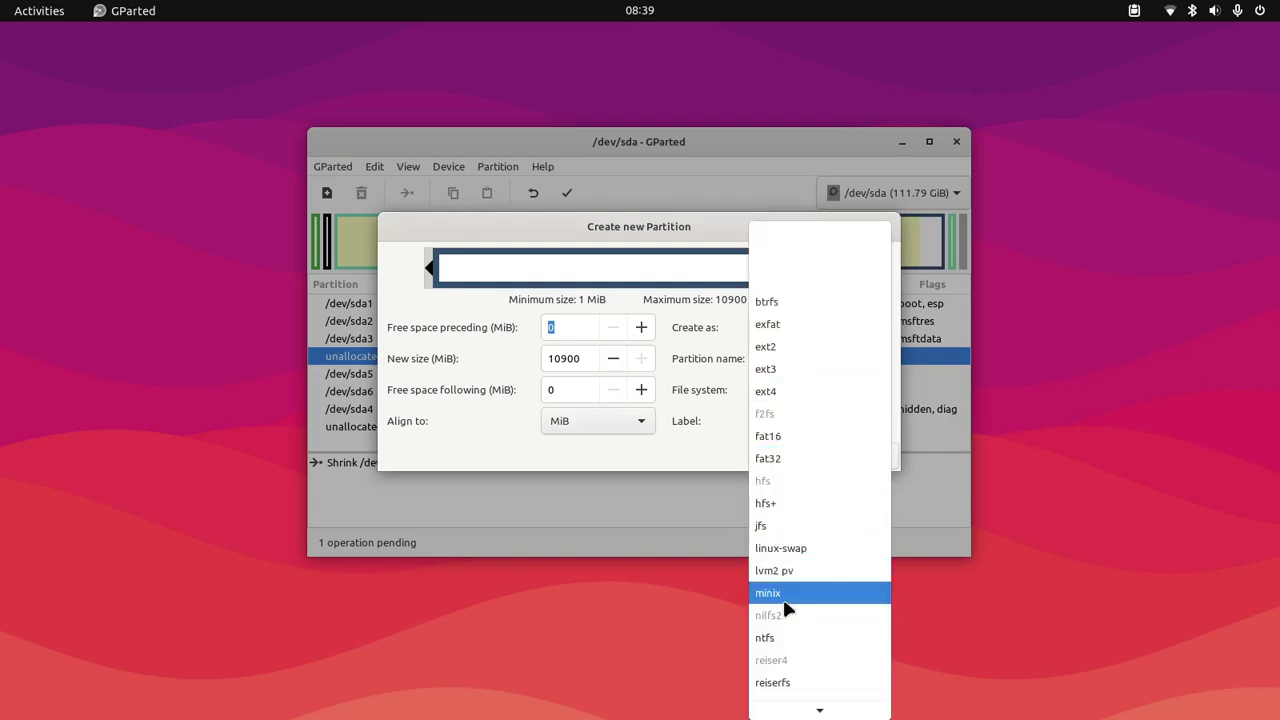
pyautogui.click(780, 548)
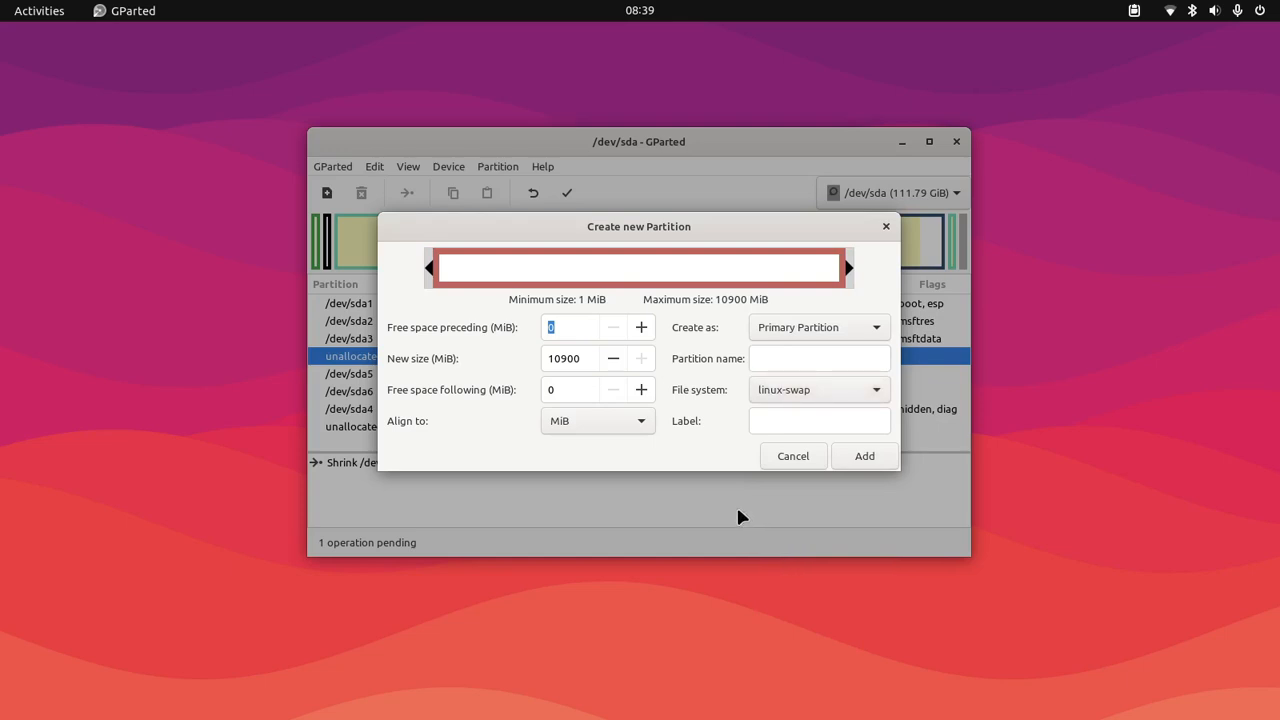
pyautogui.moveTo(722, 448)
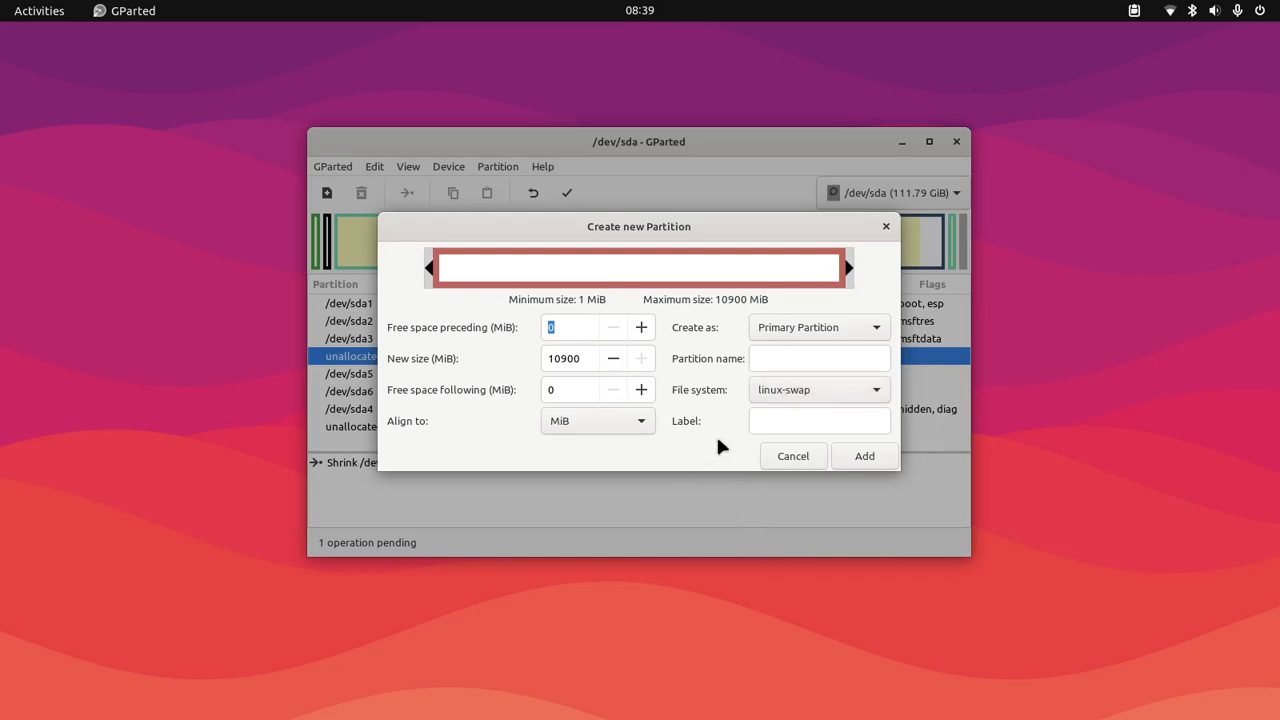
pyautogui.moveTo(856, 414)
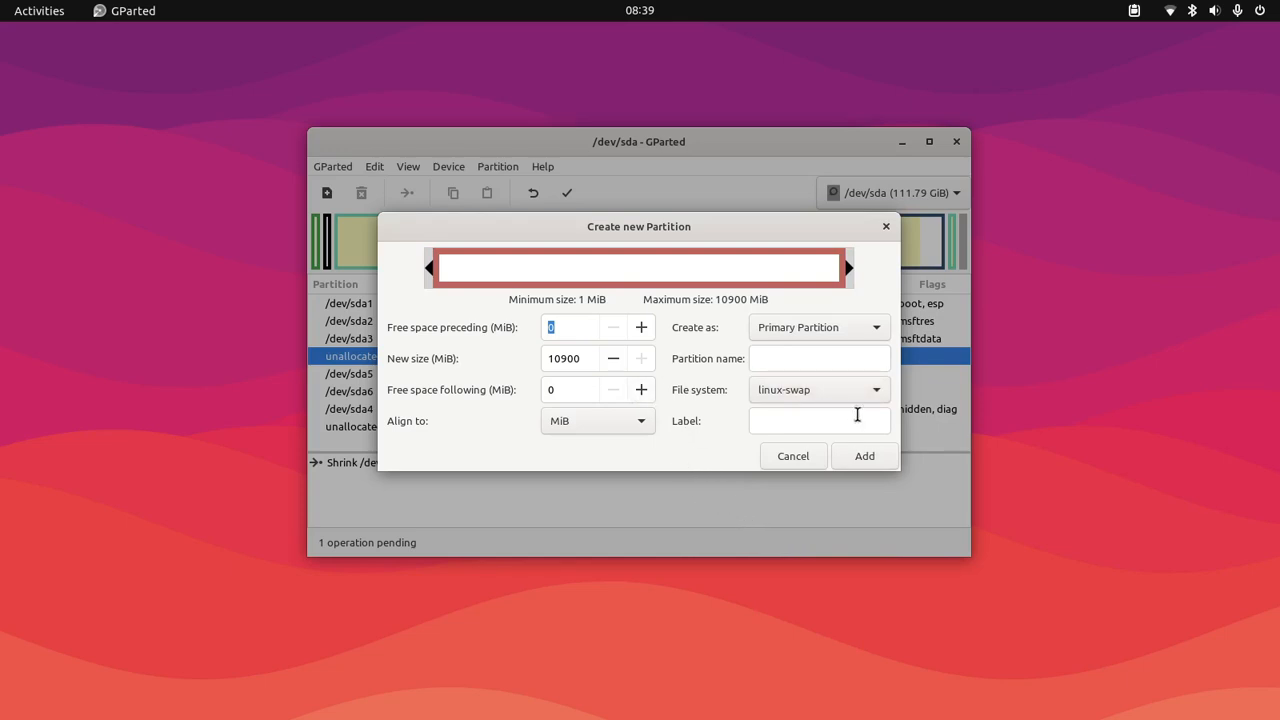
pyautogui.click(864, 456)
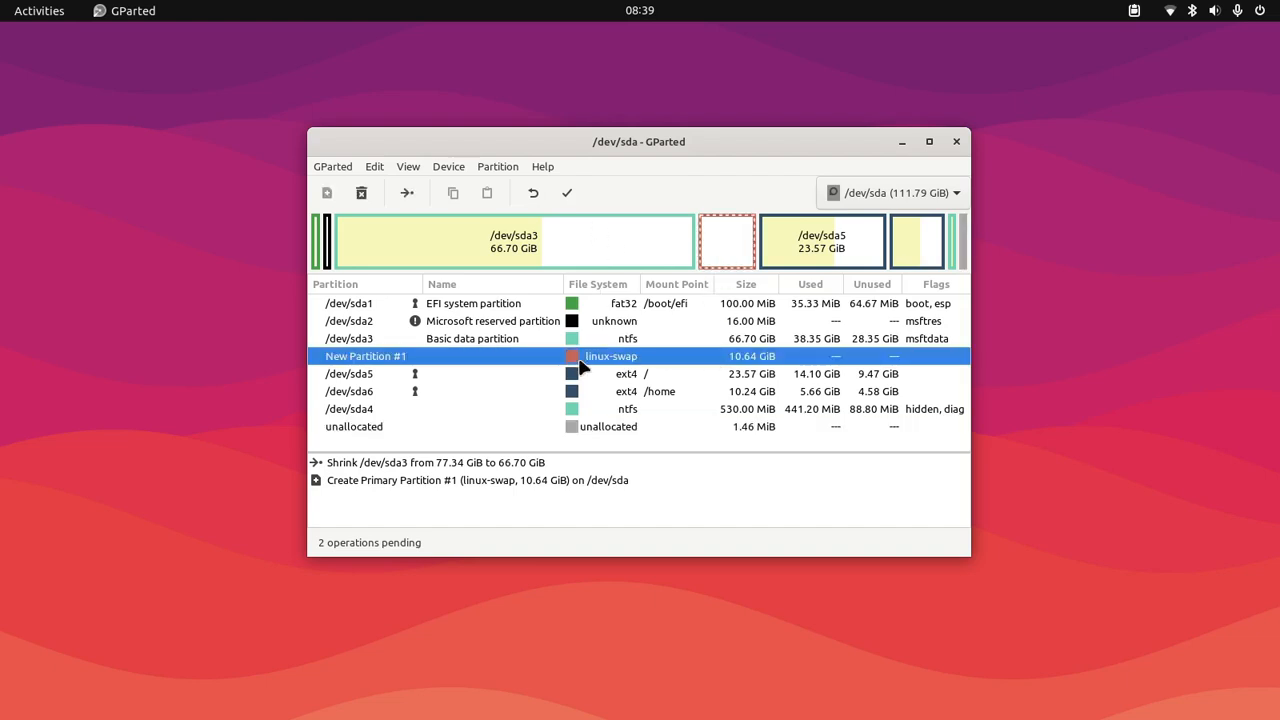
pyautogui.moveTo(680, 356)
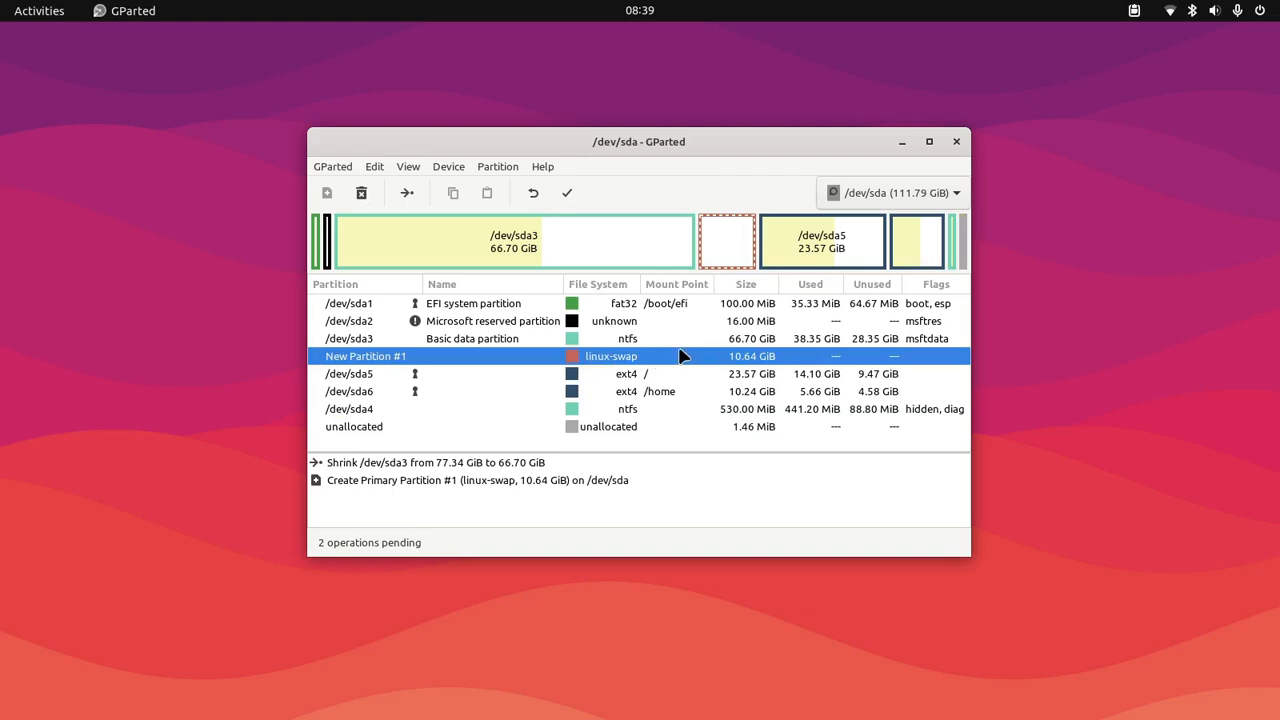
pyautogui.moveTo(700, 364)
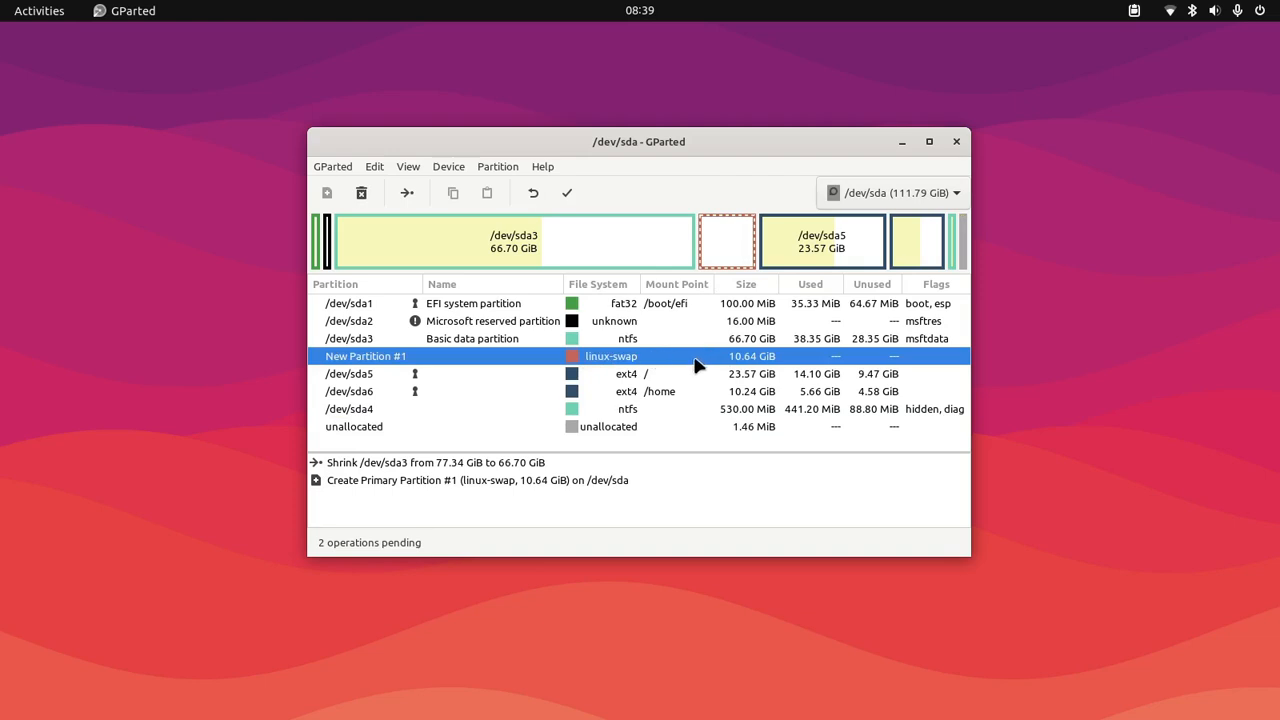
pyautogui.moveTo(768, 332)
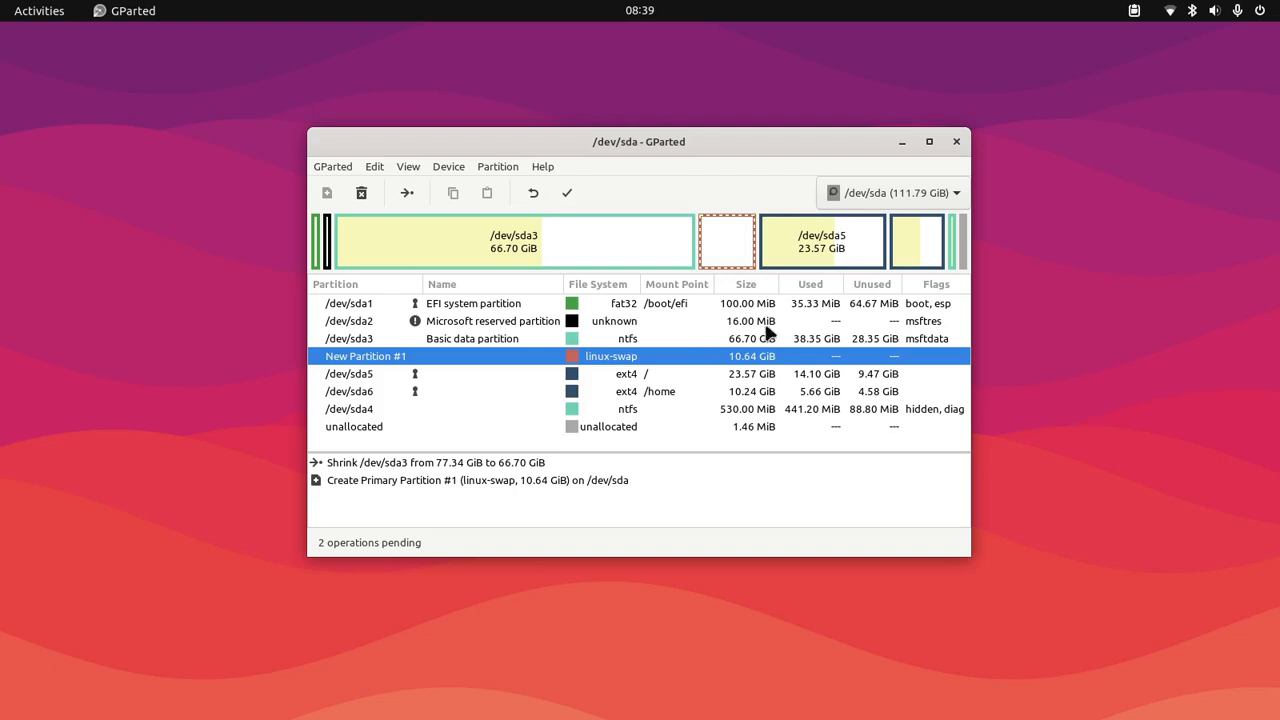
pyautogui.moveTo(568, 192)
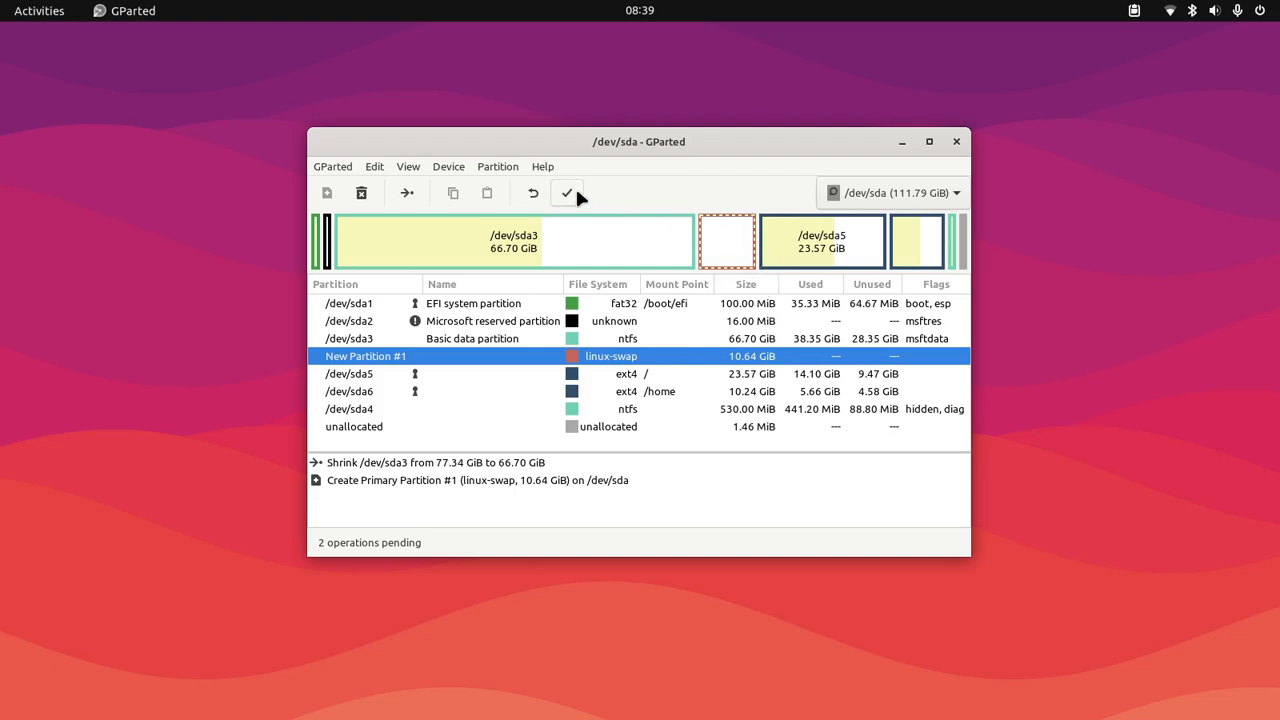
# Step: Apply all pending partition operations and switch to the windows overview
pyautogui.click(568, 192)
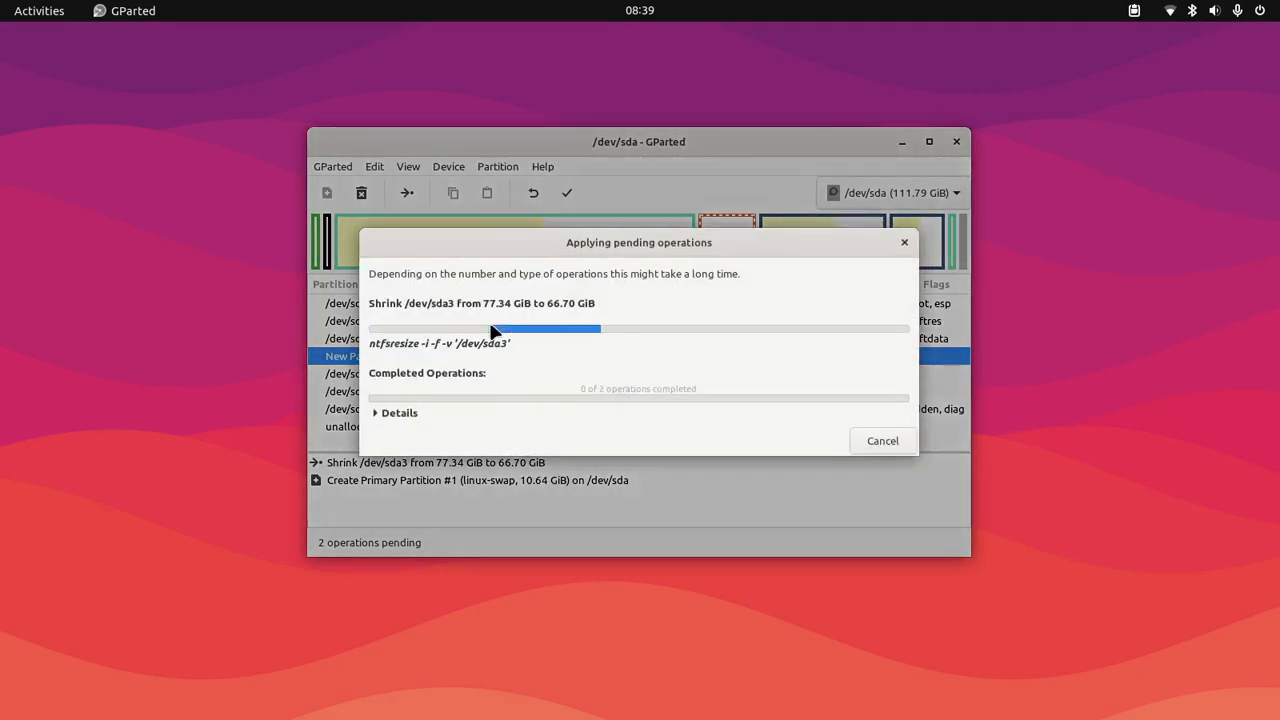
pyautogui.click(40, 12)
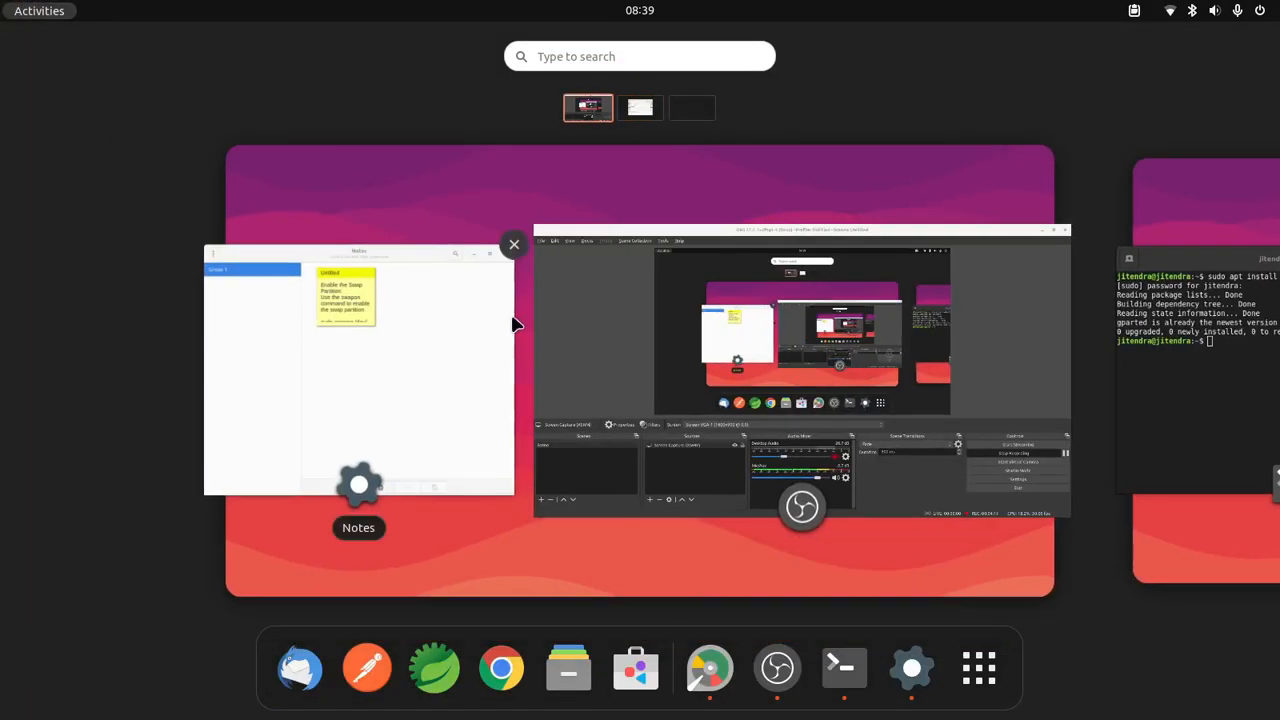
pyautogui.moveTo(404, 330)
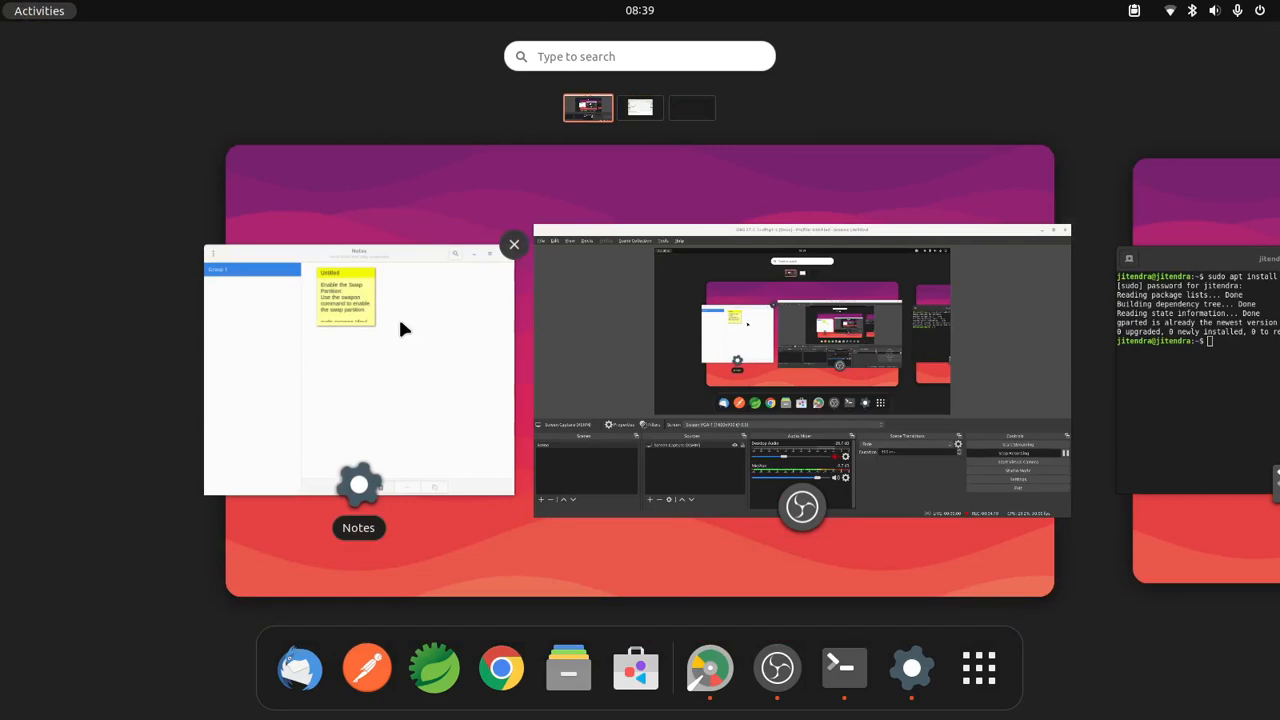
# Step: Bring up the Untitled note with the swap instructions and move it to the top-left
pyautogui.click(358, 370)
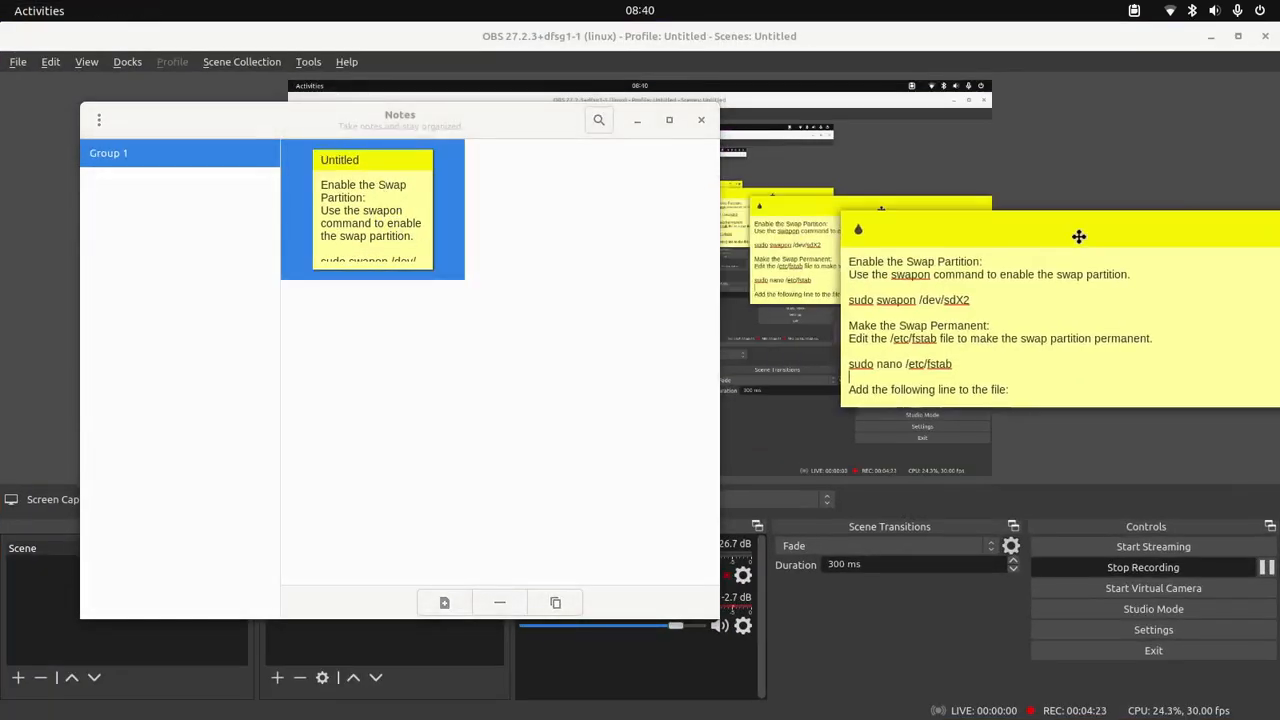
pyautogui.click(40, 12)
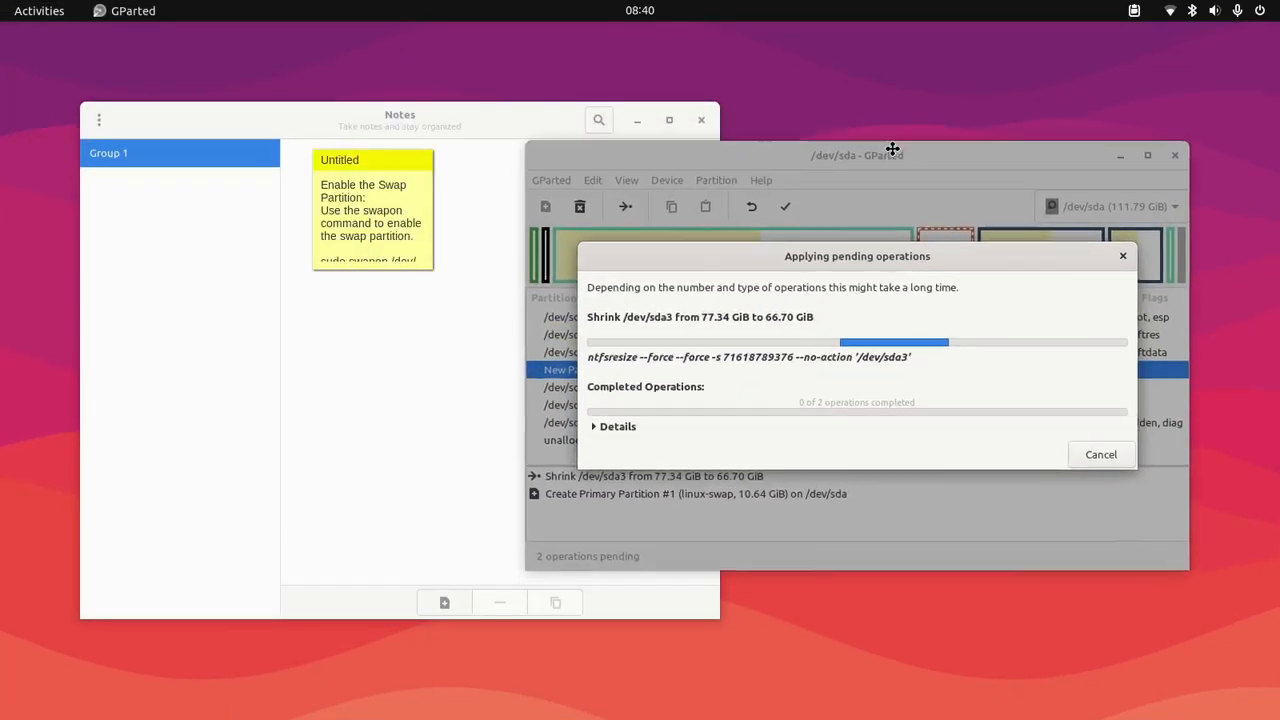
pyautogui.click(372, 210)
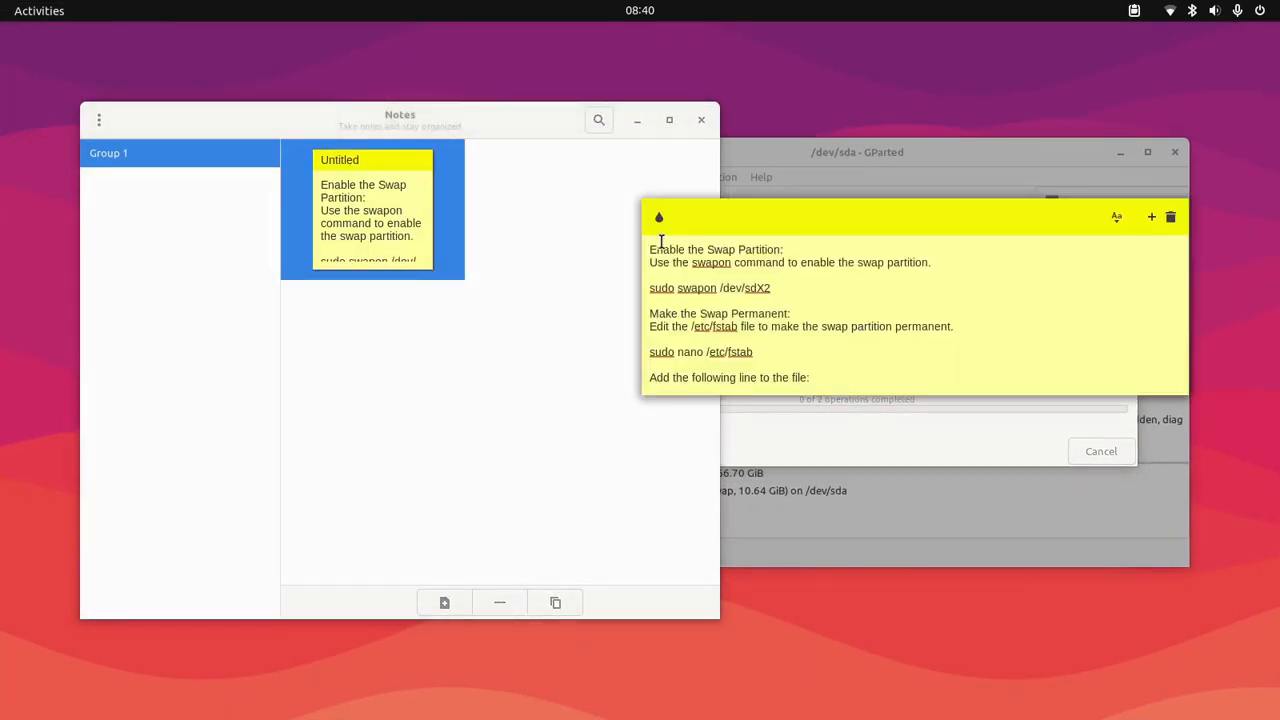
pyautogui.moveTo(910, 216); pyautogui.dragTo(480, 232)
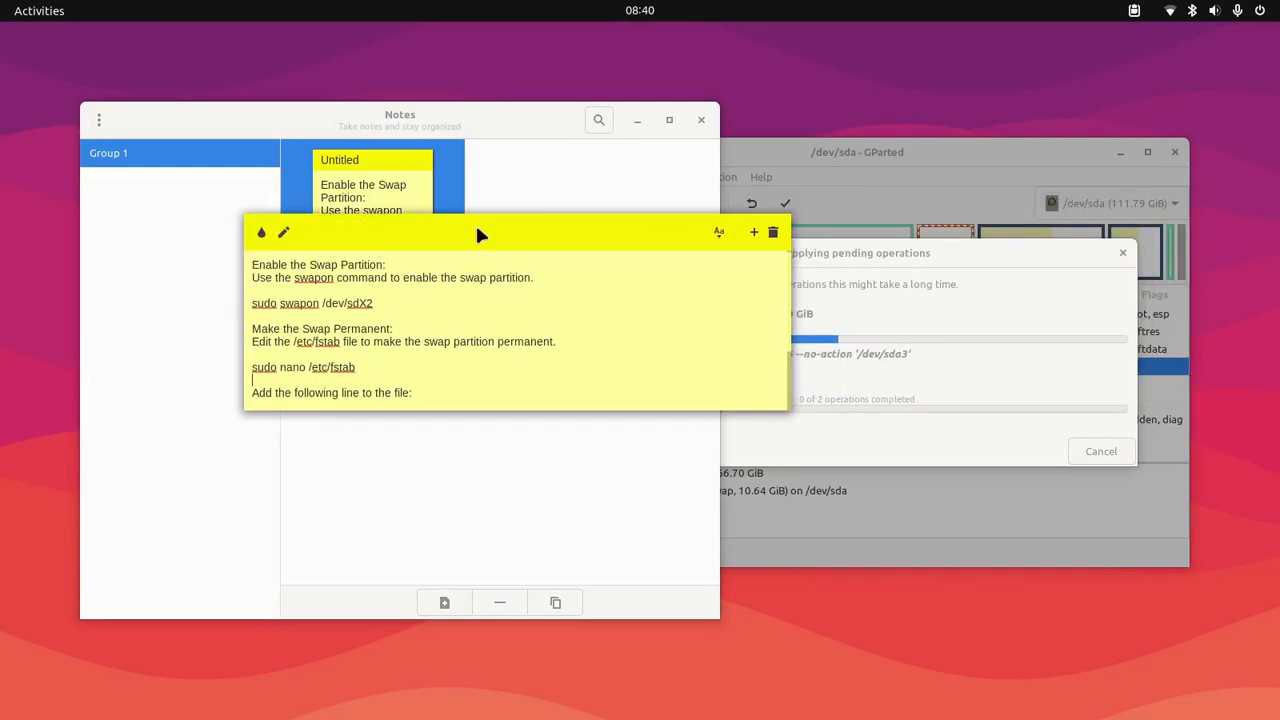
pyautogui.moveTo(712, 168)
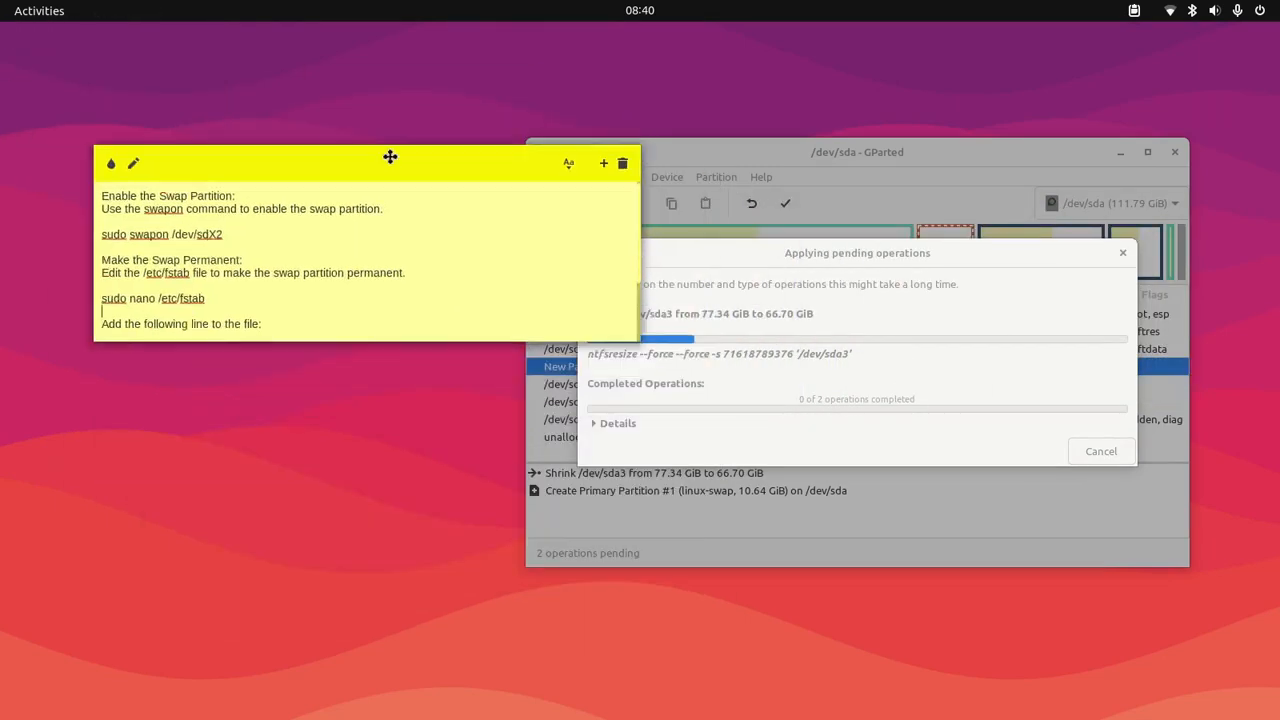
# Step: Switch to the terminal window from the overview
pyautogui.click(40, 12)
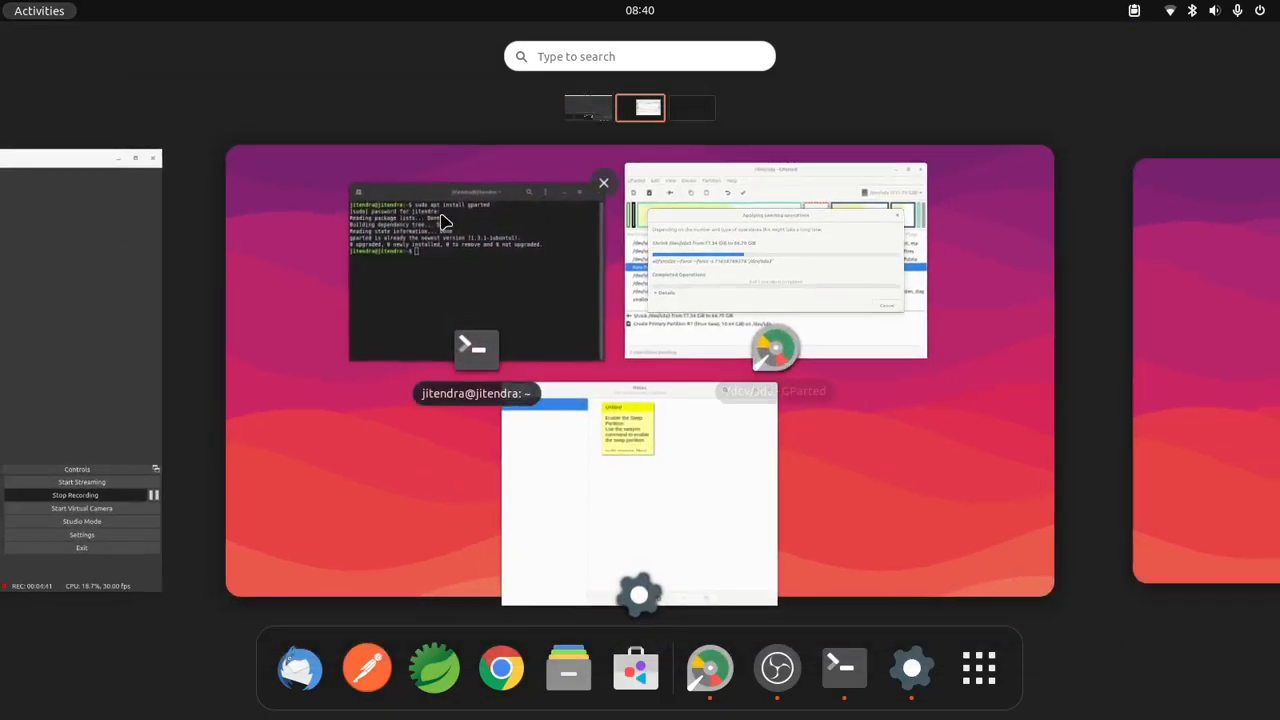
pyautogui.click(476, 270)
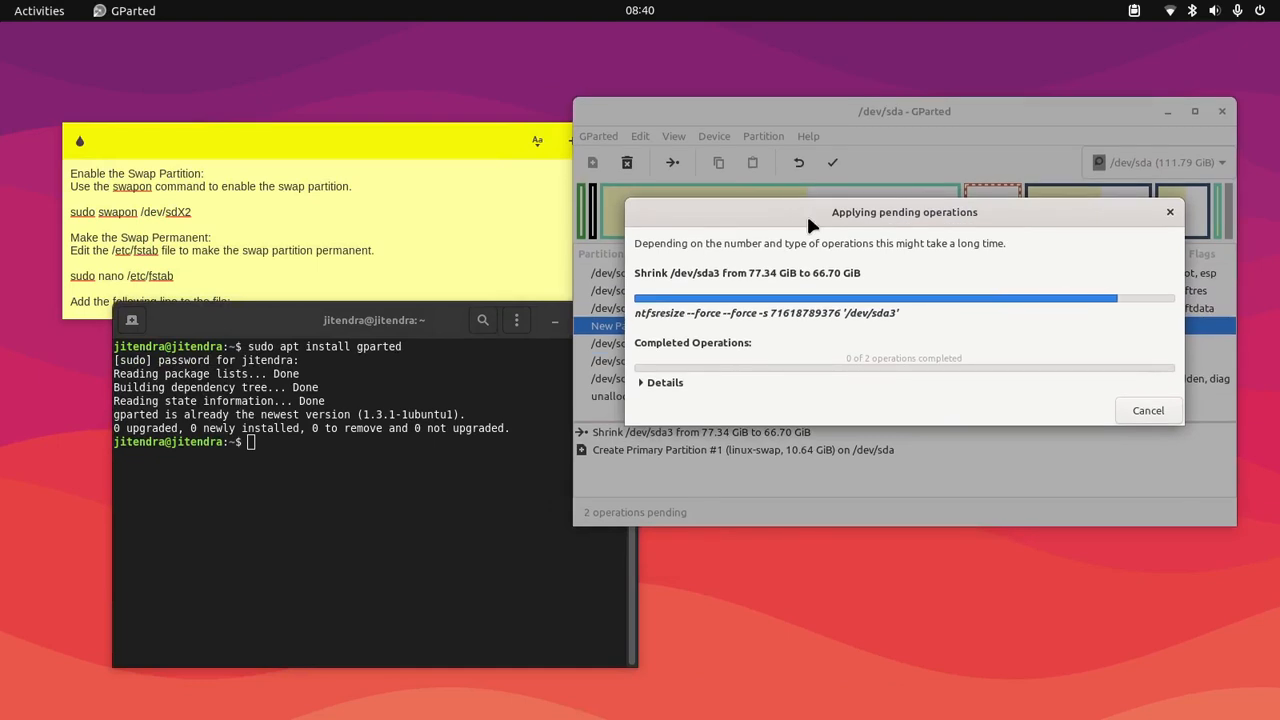
pyautogui.moveTo(900, 240)
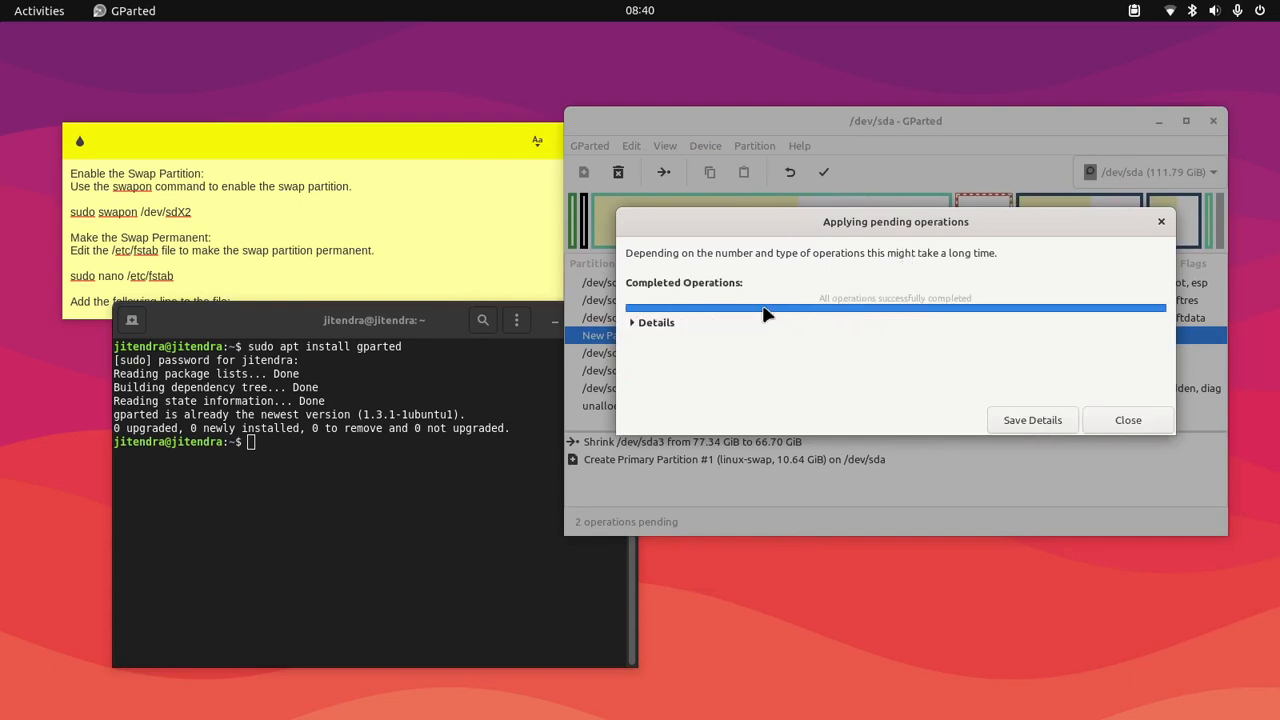
# Step: Close the finished operations report, leaving /dev/sda7 as a 10.64 GiB linux-swap partition
pyautogui.click(1128, 420)
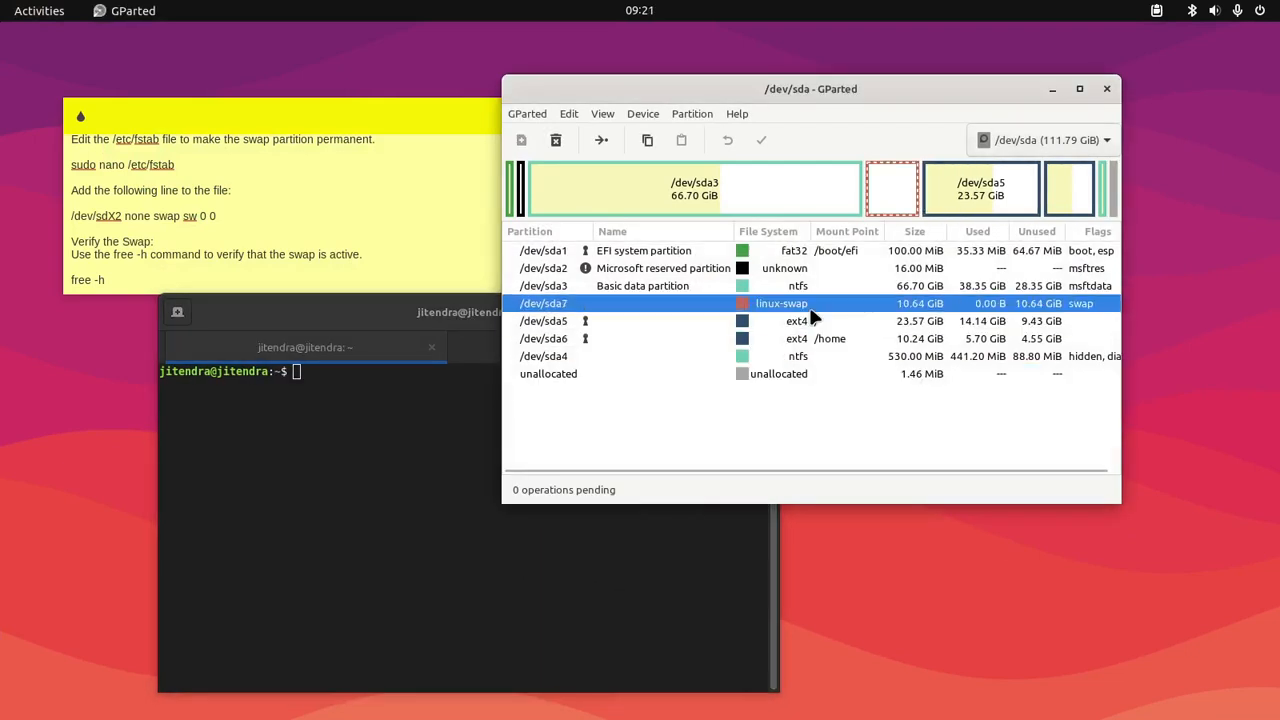
pyautogui.moveTo(710, 312)
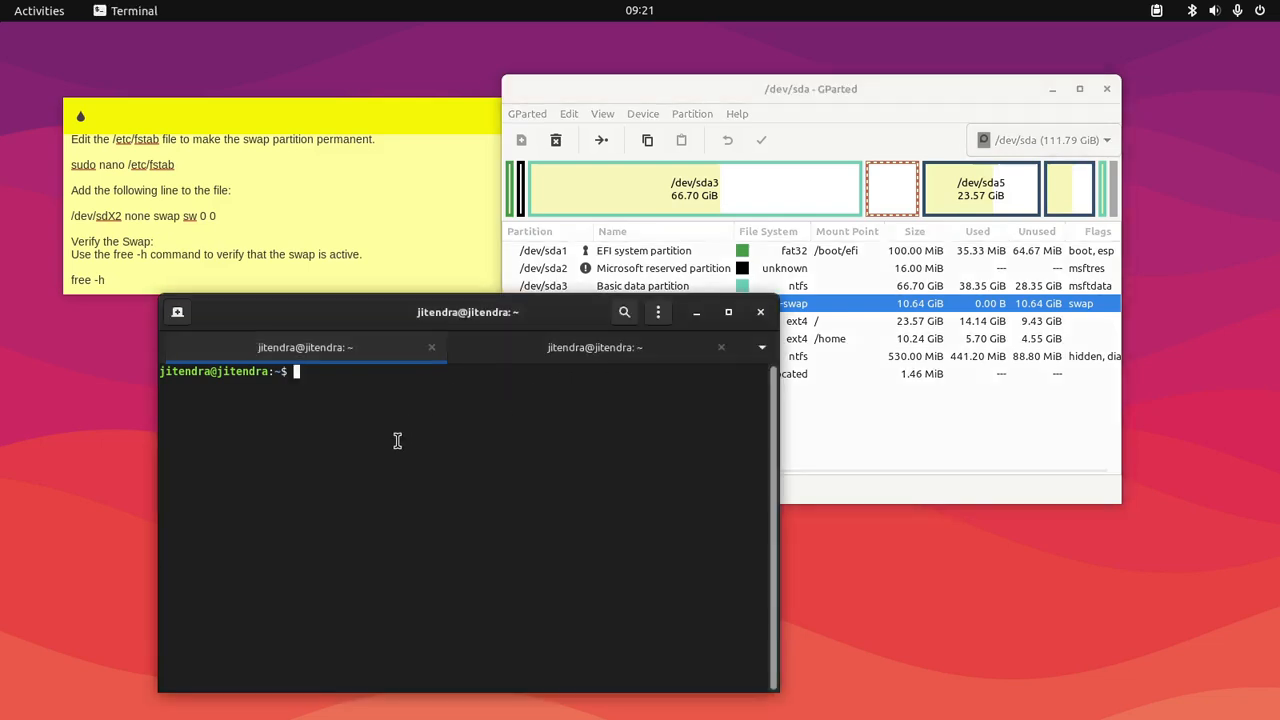
# Step: Run 'free -h' to show memory and 1.1Gi of swap, then move the terminal aside
pyautogui.write('free')
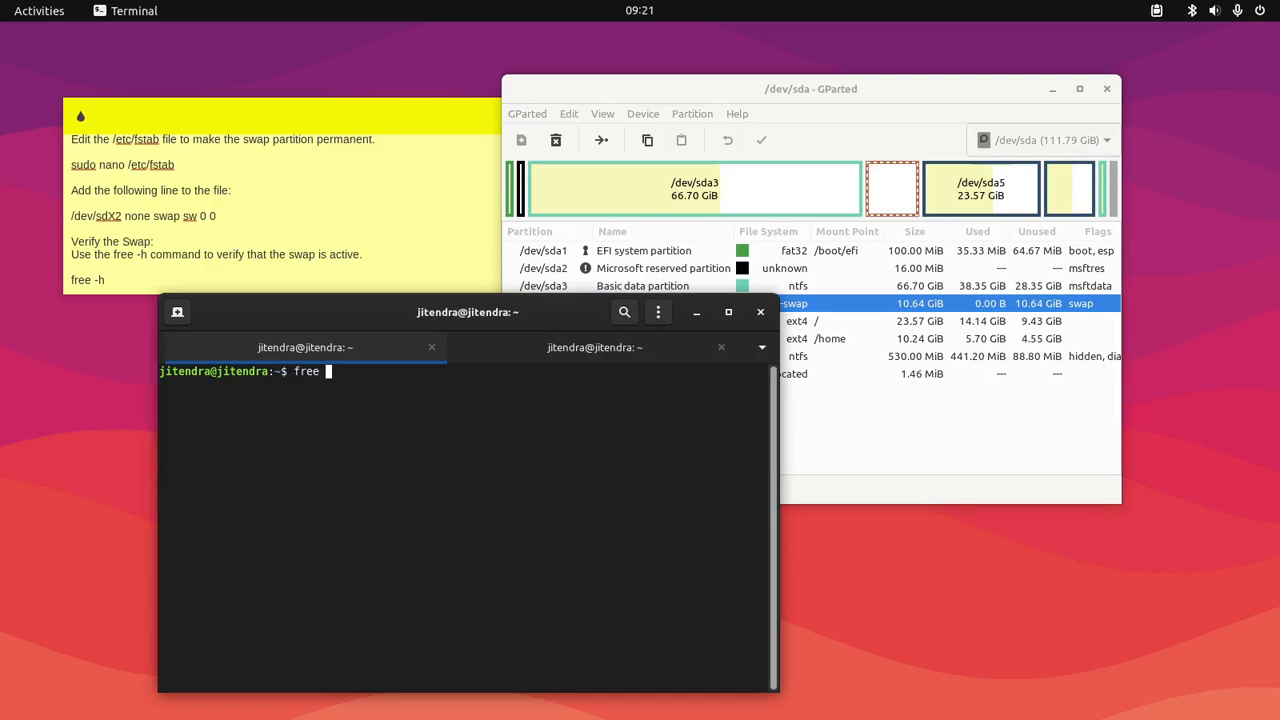
pyautogui.write('-h')
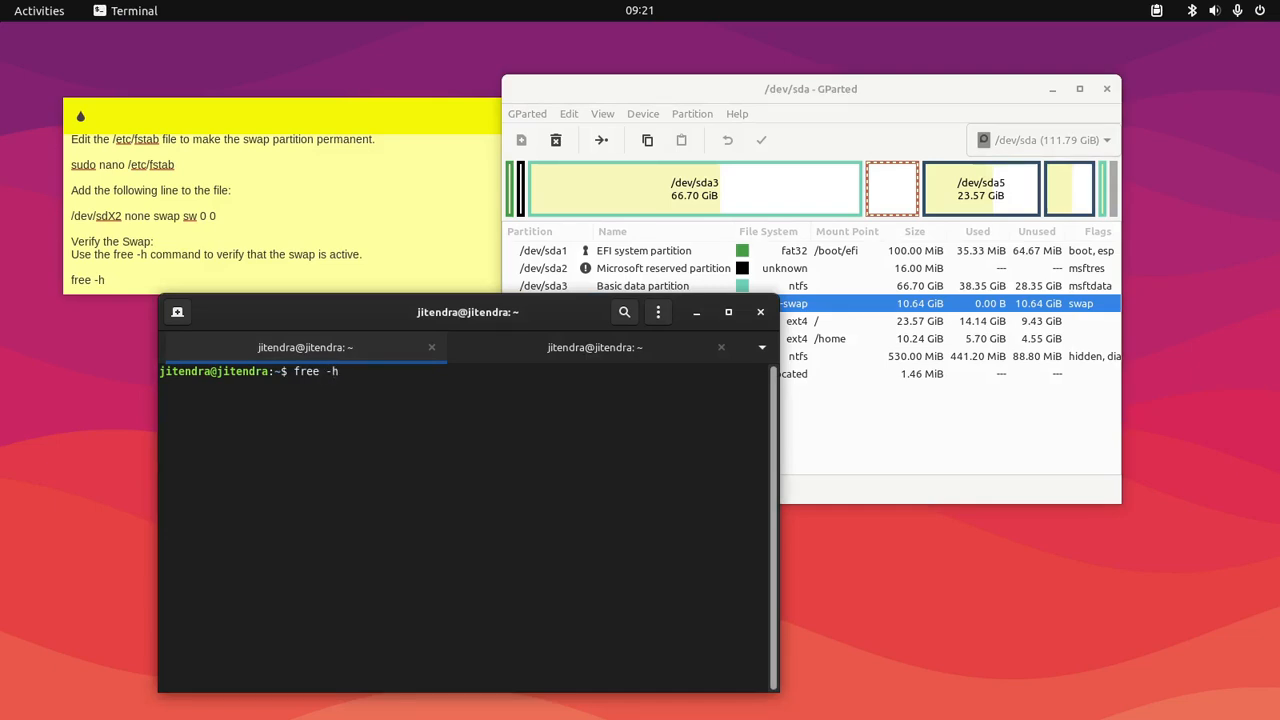
pyautogui.press('Return')
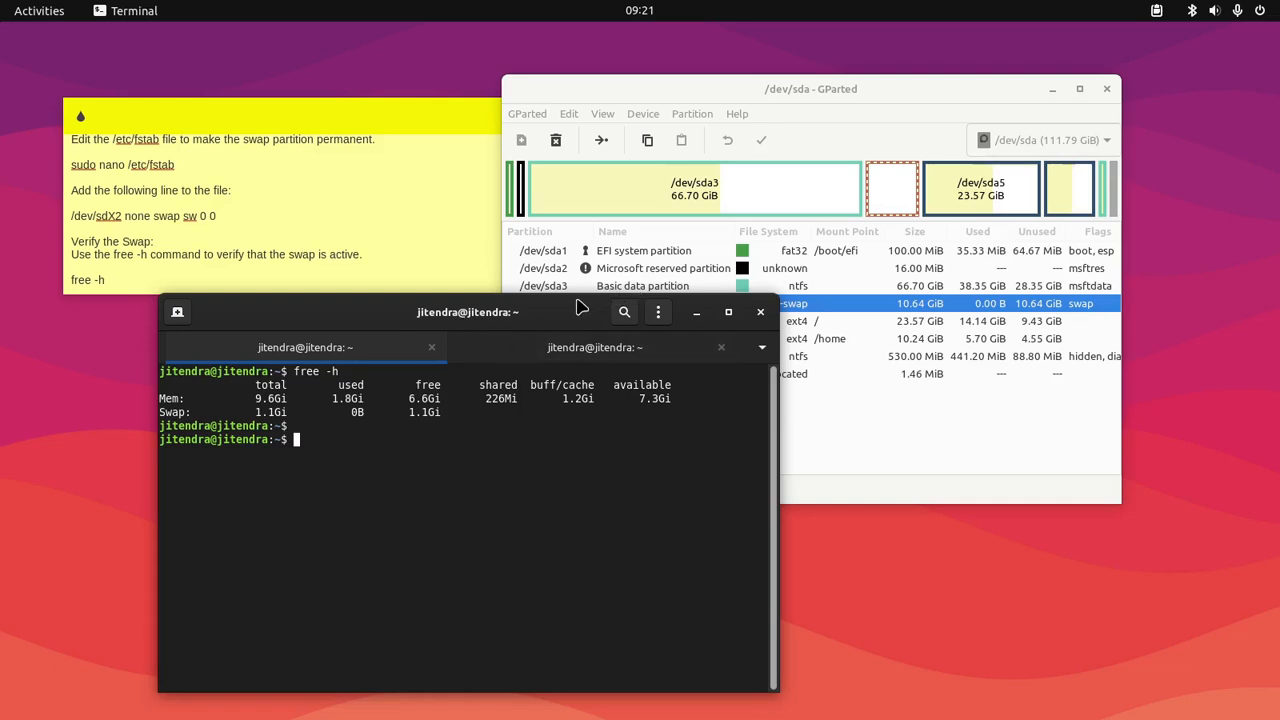
pyautogui.moveTo(468, 312); pyautogui.dragTo(452, 340)
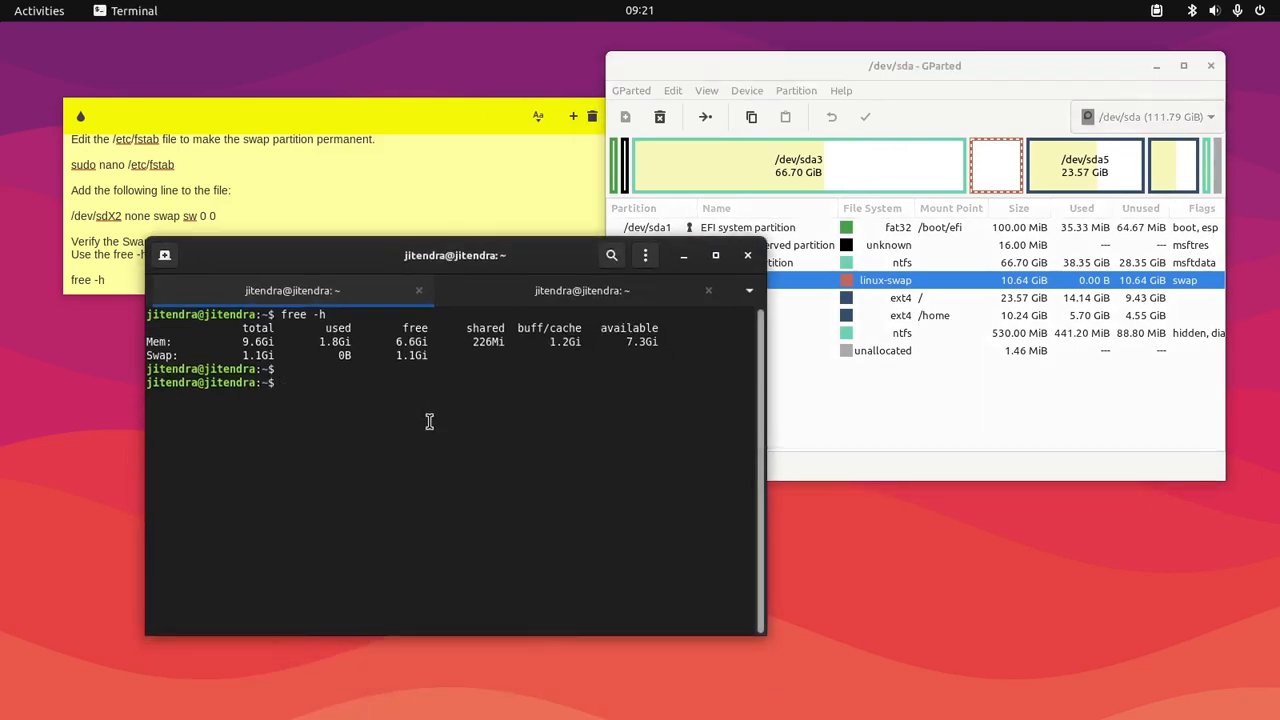
# Step: Run htop, then 'sudo swapon /dev/sda7' to enable the new partition as swap
pyautogui.write('htop')
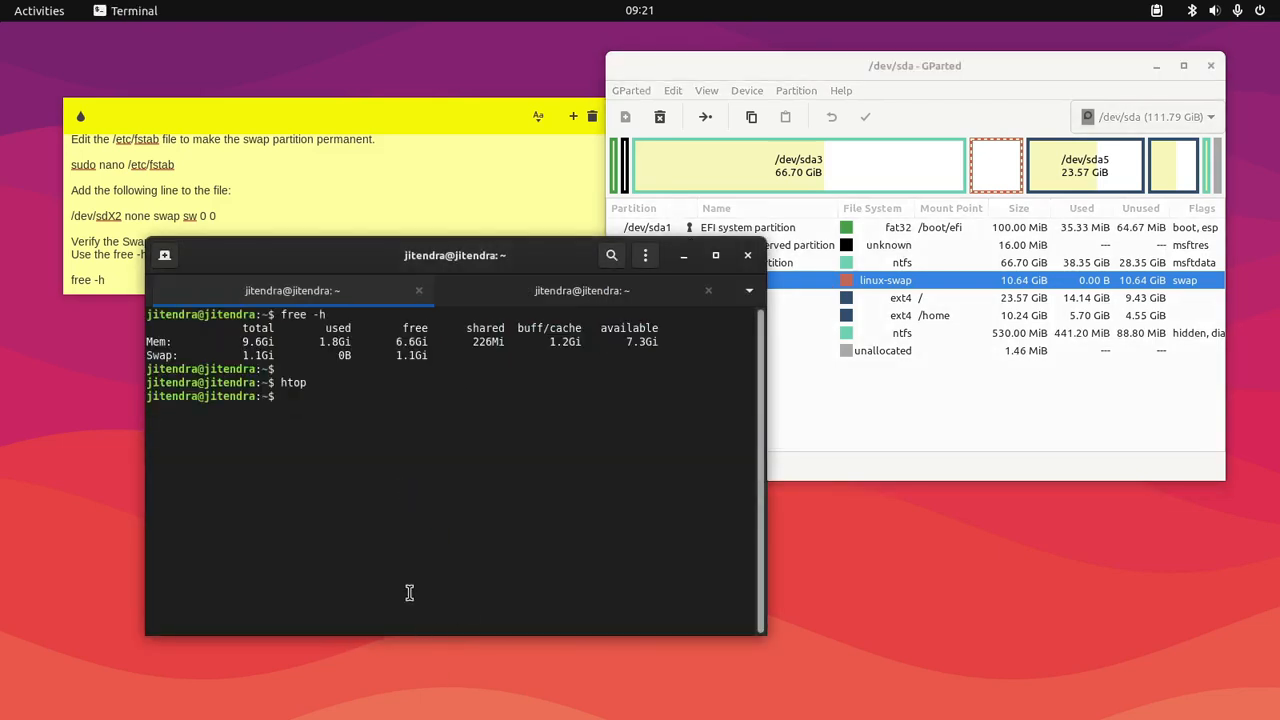
pyautogui.write('sudo swapon /dev/sd')
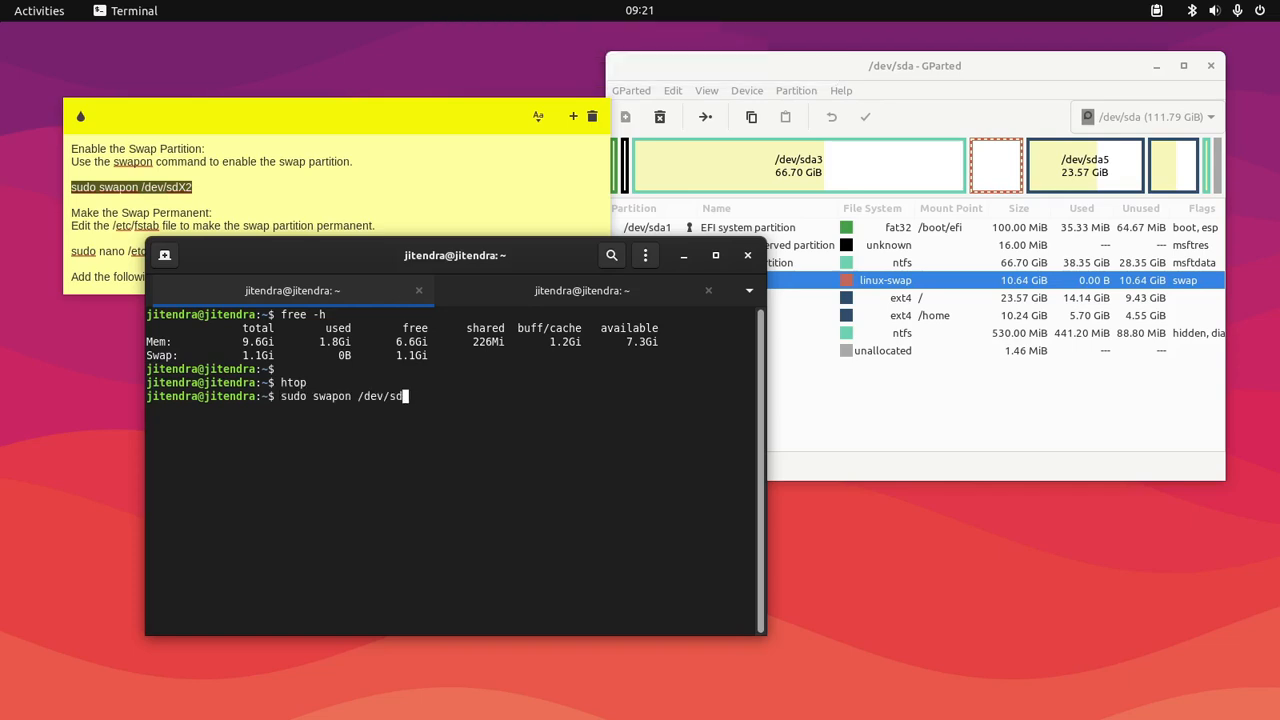
pyautogui.write('7')
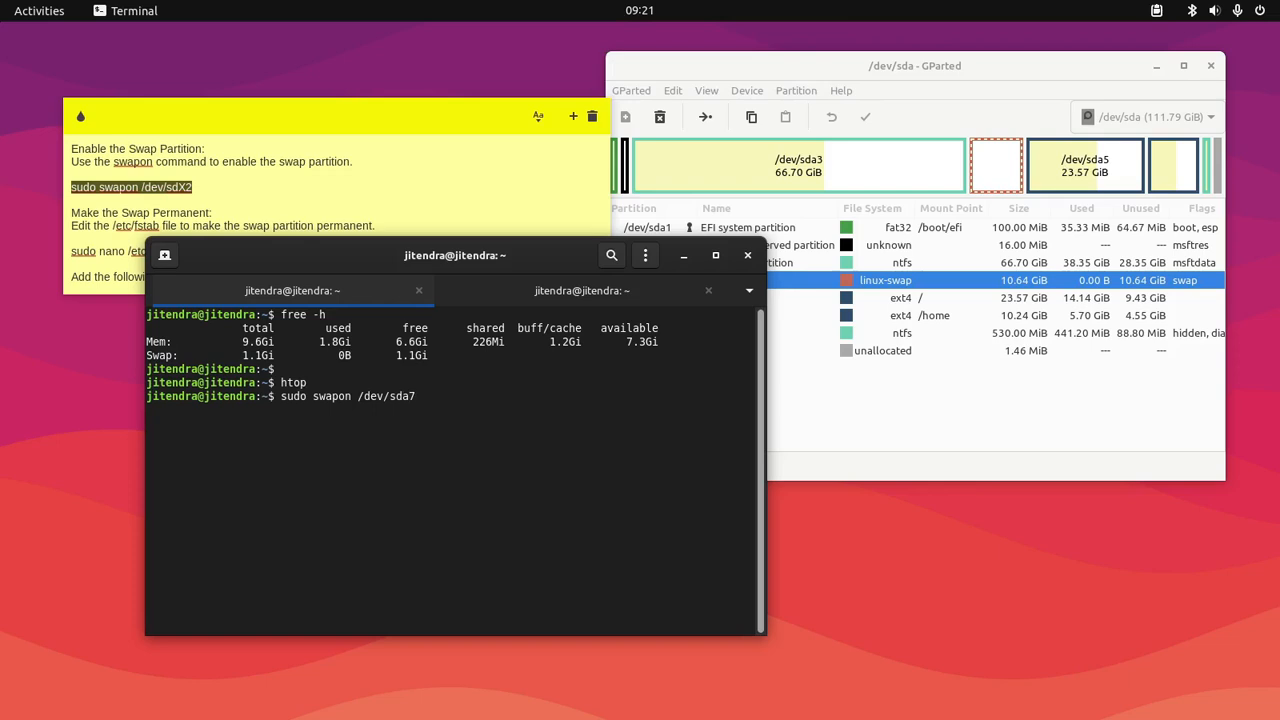
pyautogui.press('Return')
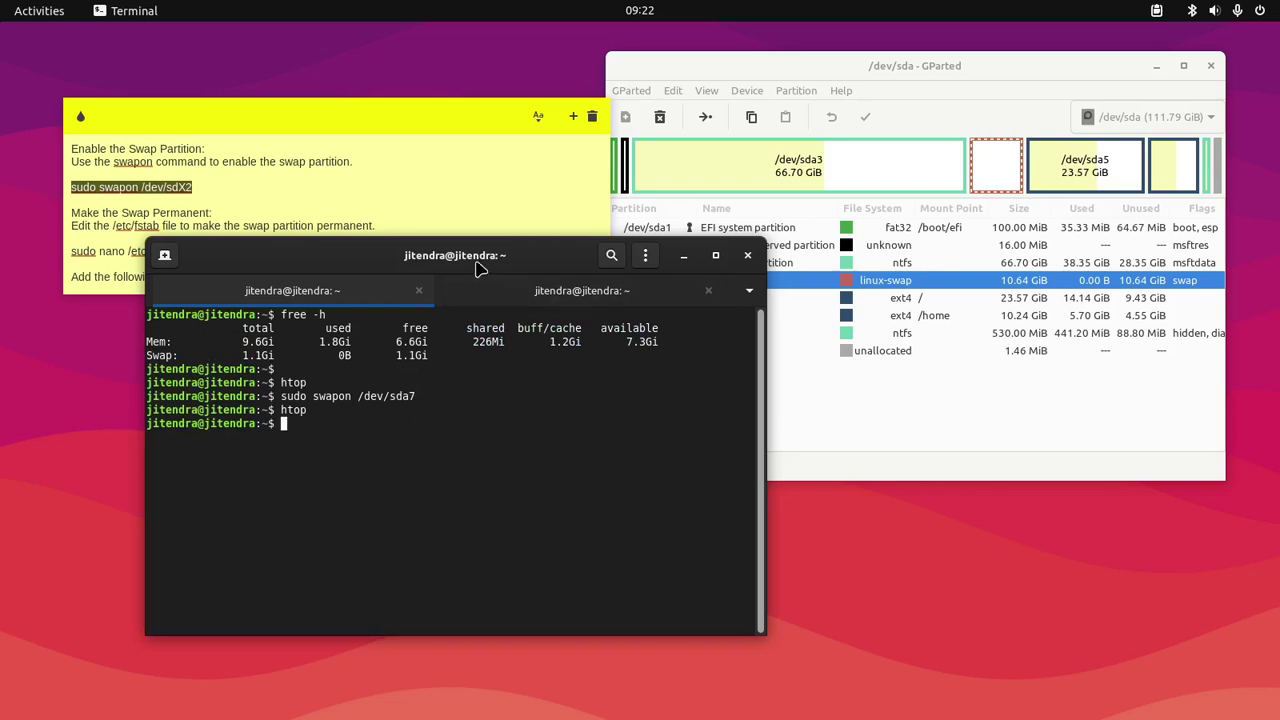
pyautogui.moveTo(456, 256); pyautogui.dragTo(464, 310)
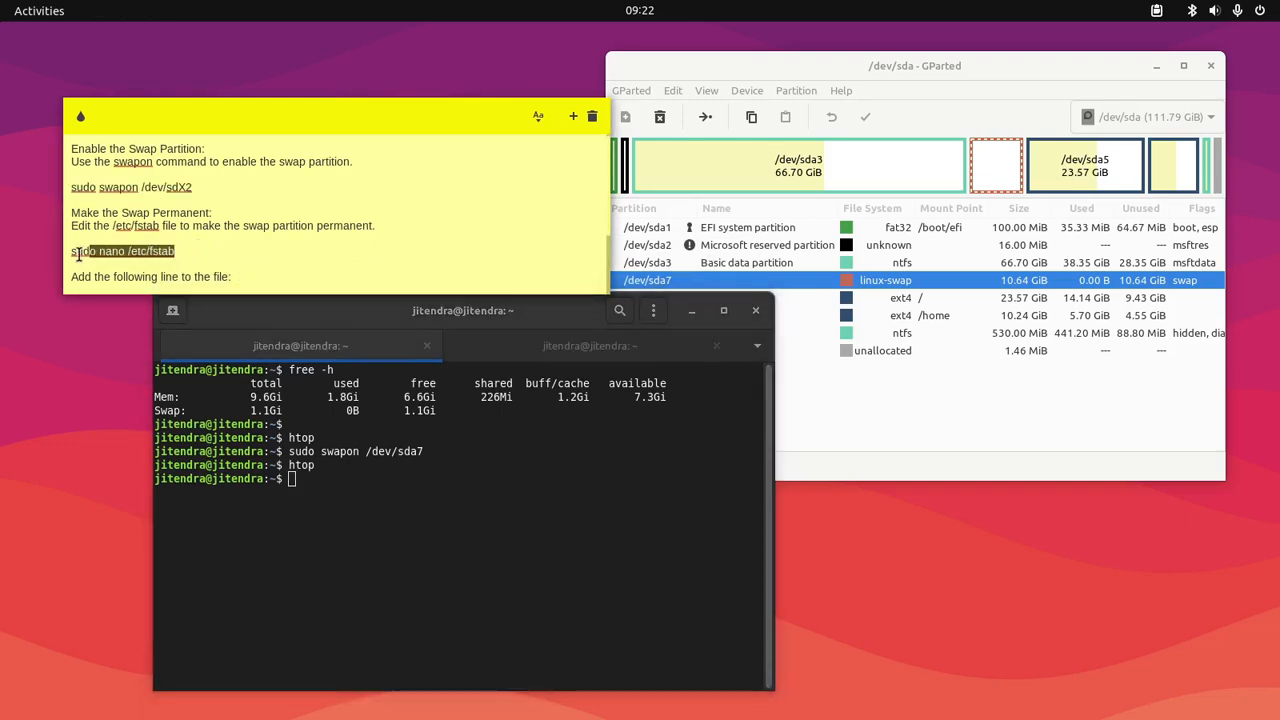
# Step: Add '/dev/sda7 none swap sw 0 0' to /etc/fstab with sudo nano and save it
pyautogui.click(270, 250)
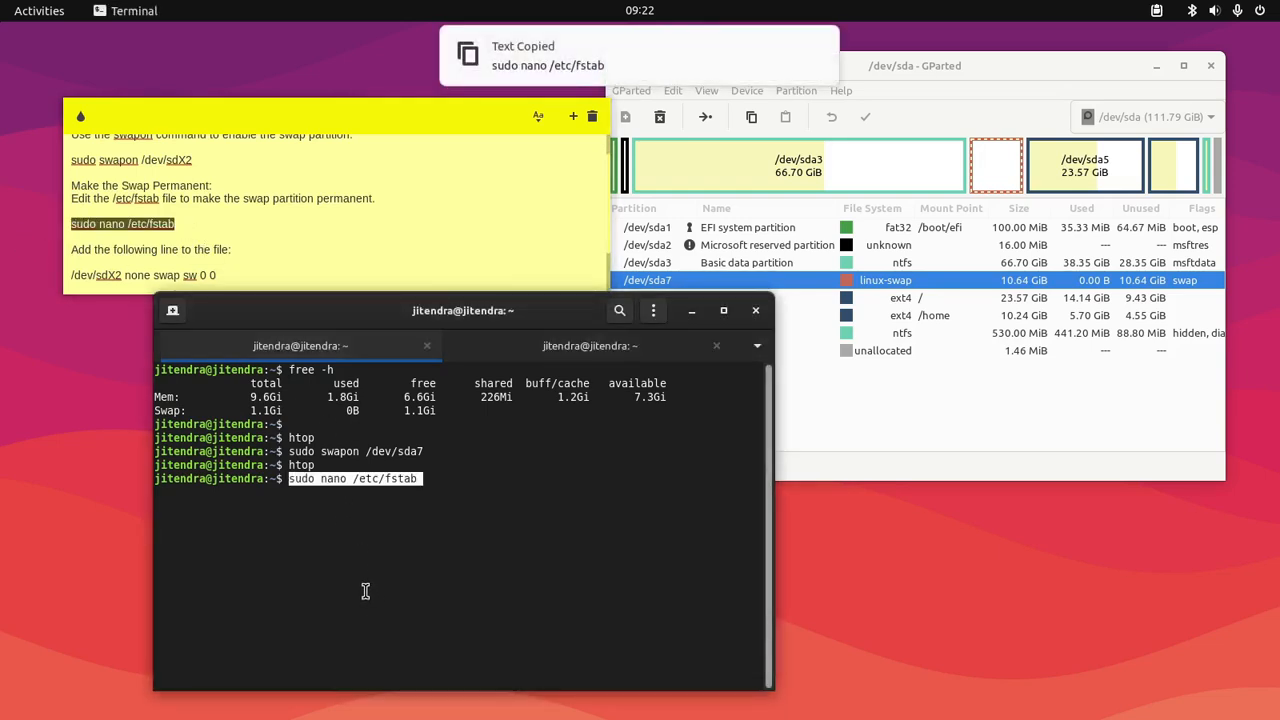
pyautogui.press('Return')
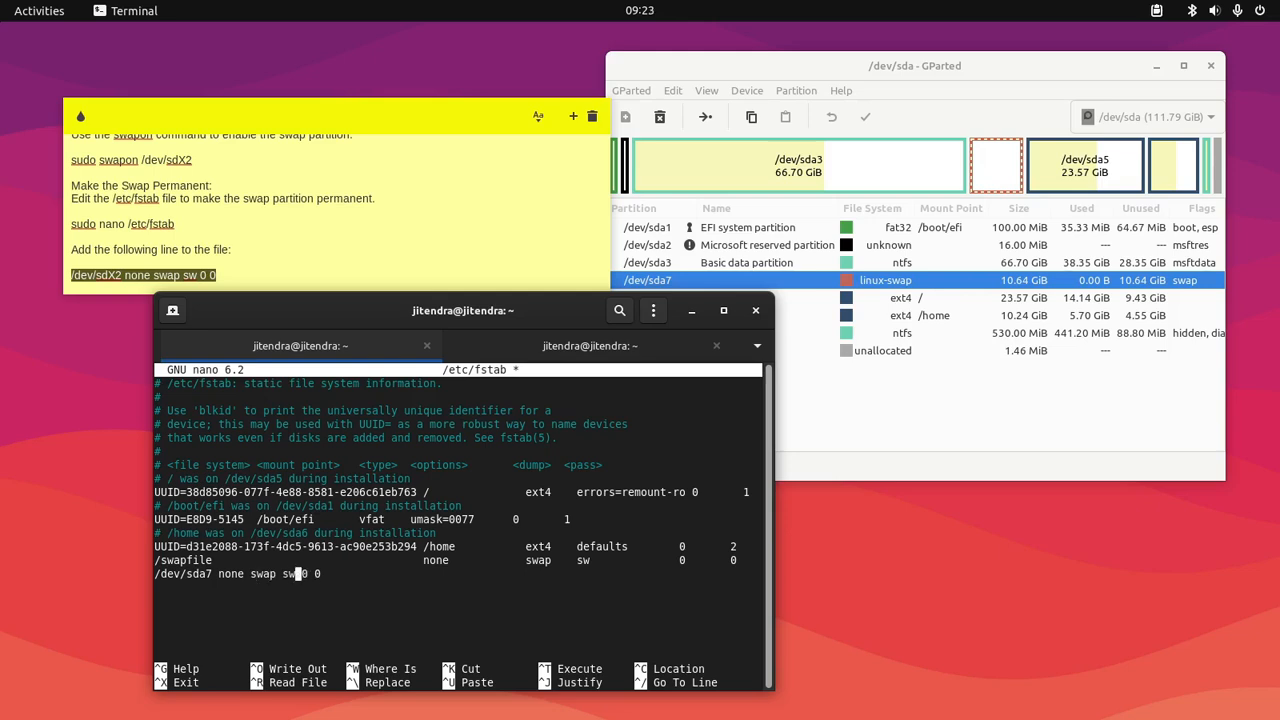
pyautogui.moveTo(234, 572)
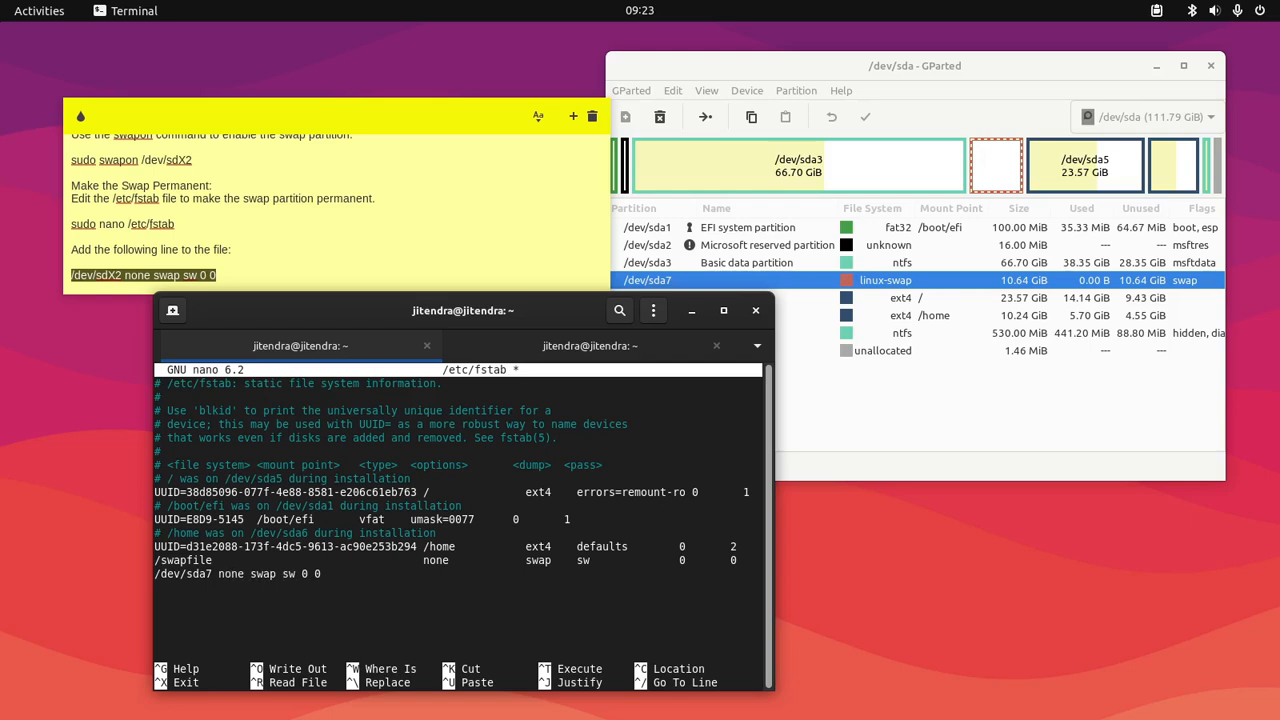
pyautogui.press('ctrl+o')
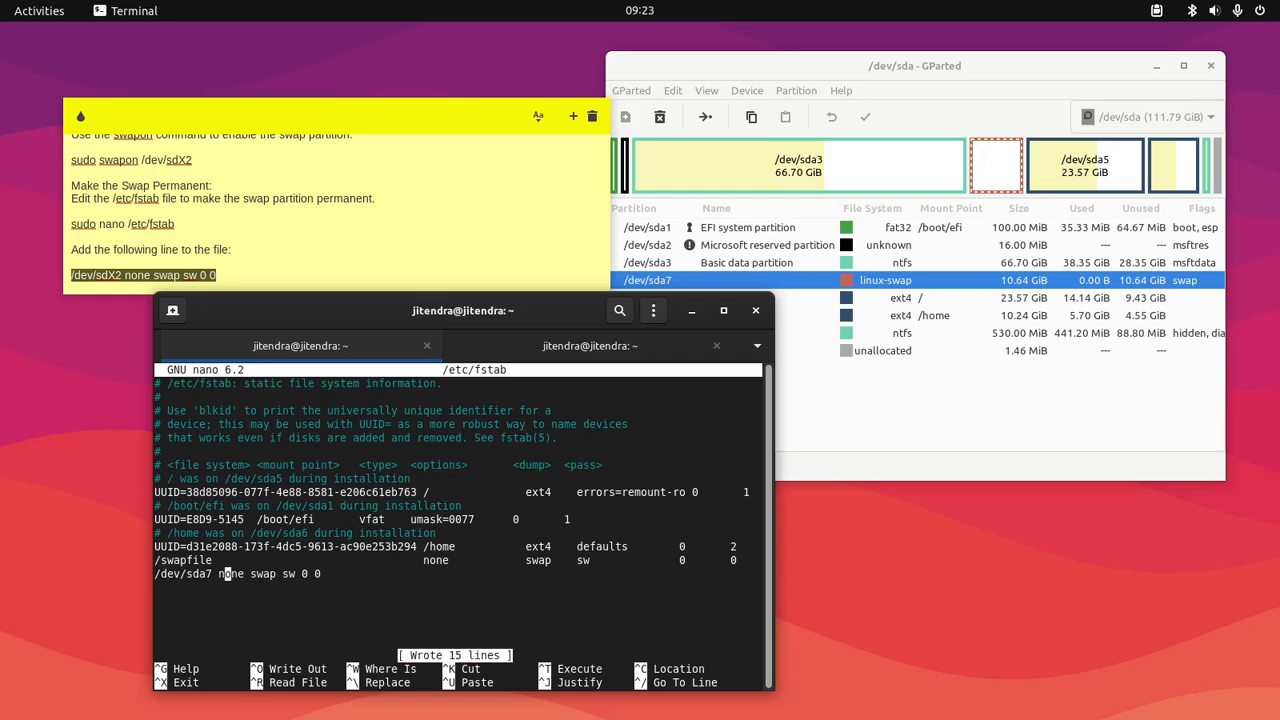
pyautogui.press('ctrl+x')
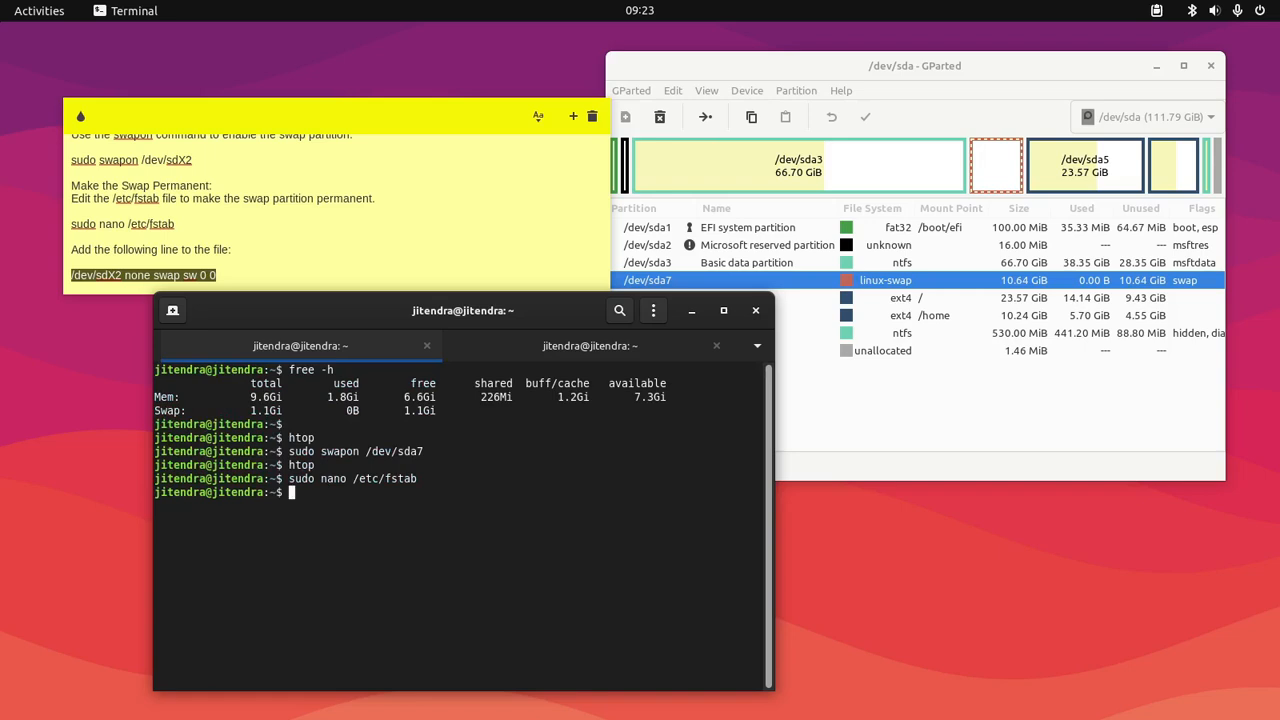
pyautogui.scroll(-3)
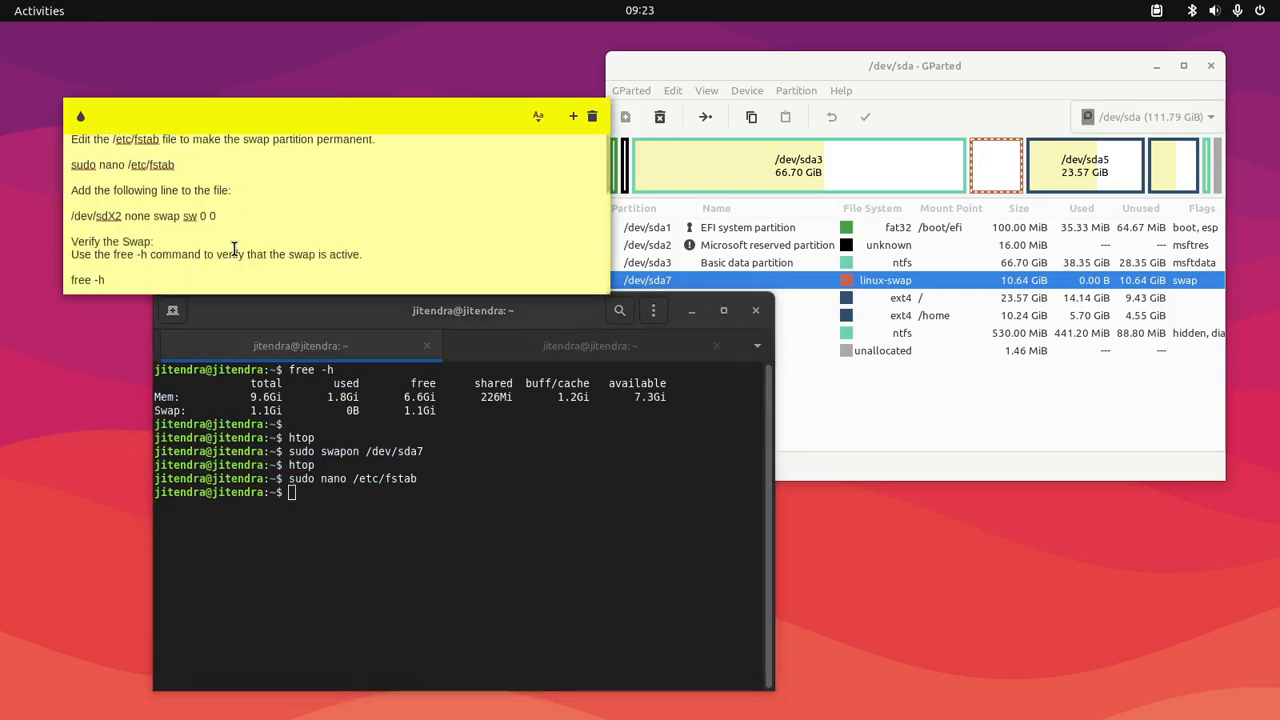
pyautogui.click(402, 510)
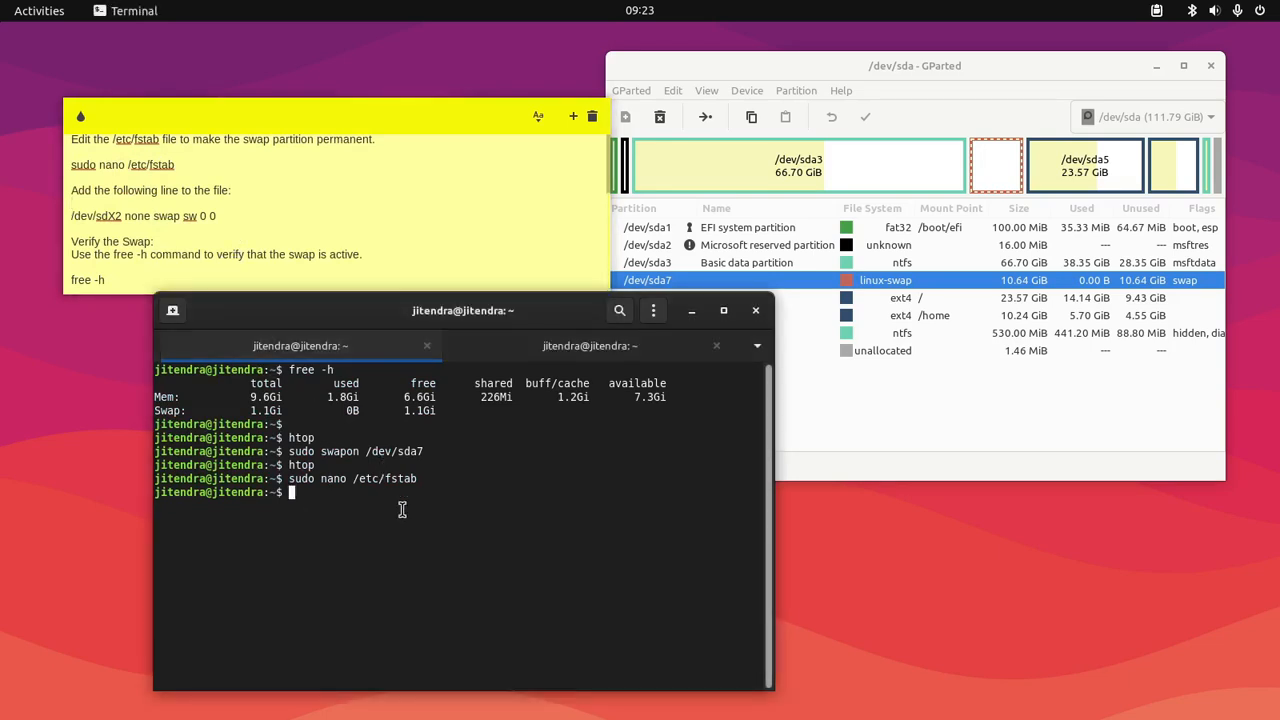
pyautogui.moveTo(452, 478)
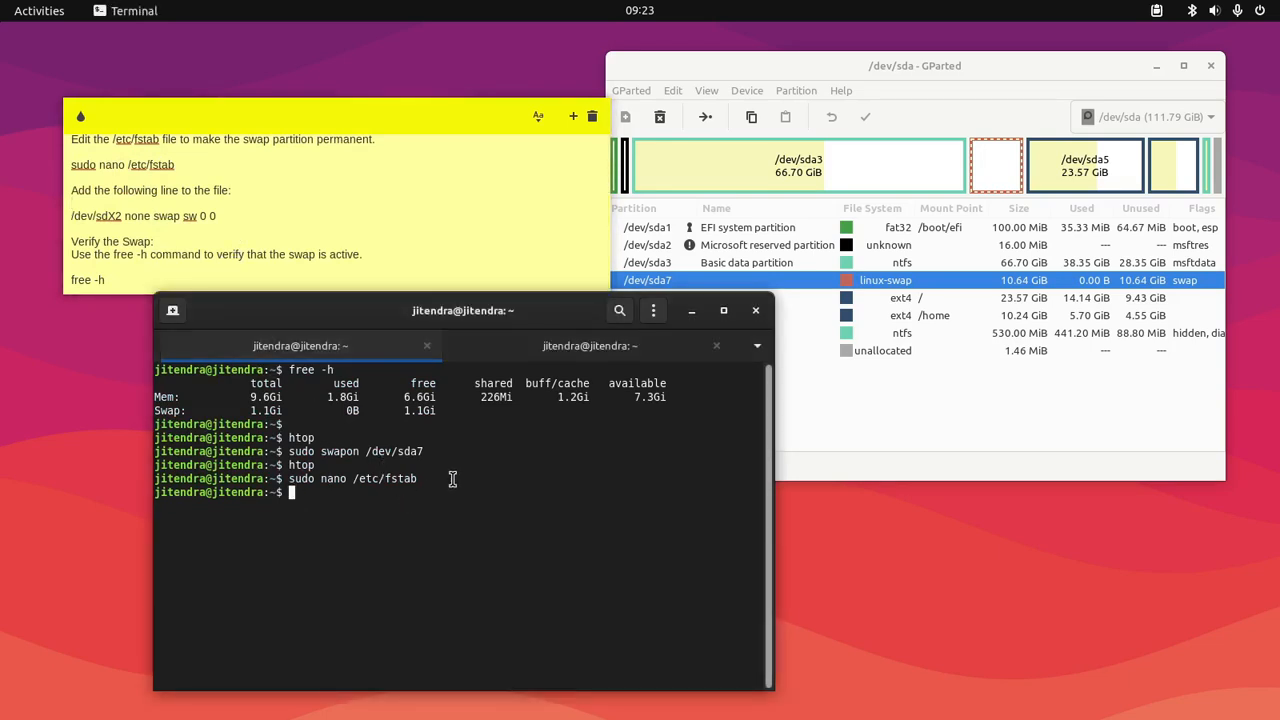
pyautogui.moveTo(432, 512)
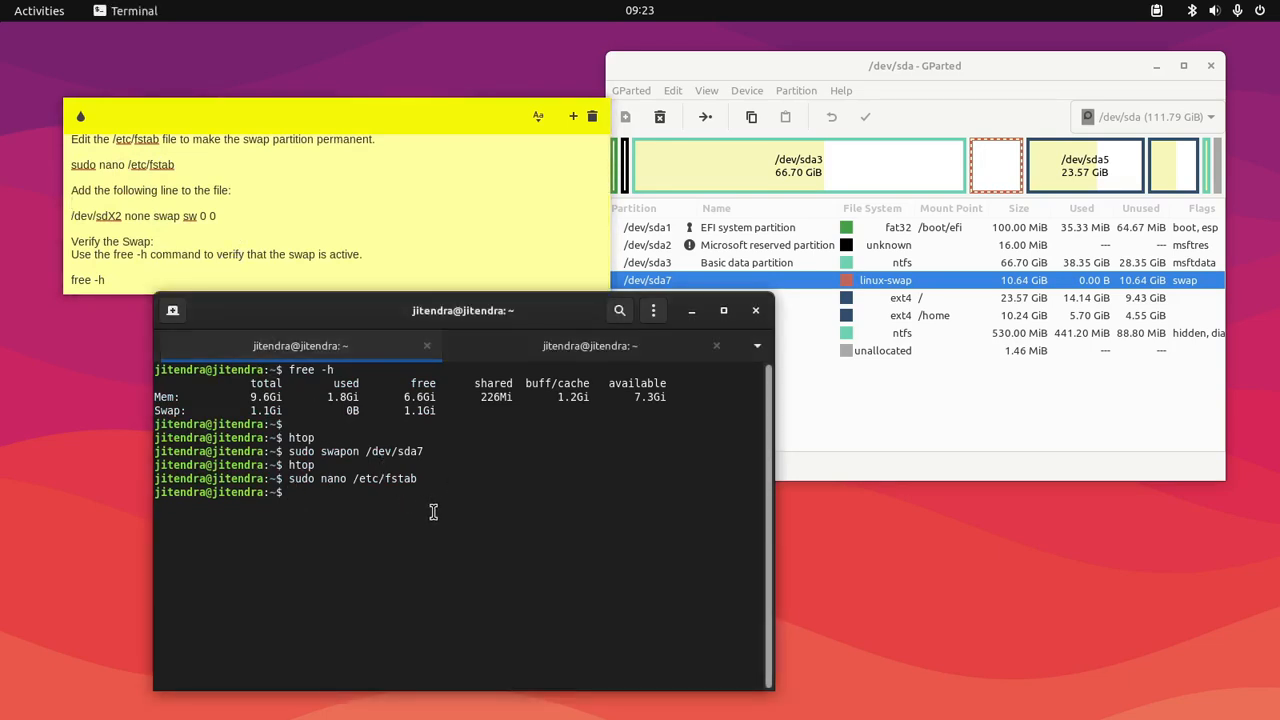